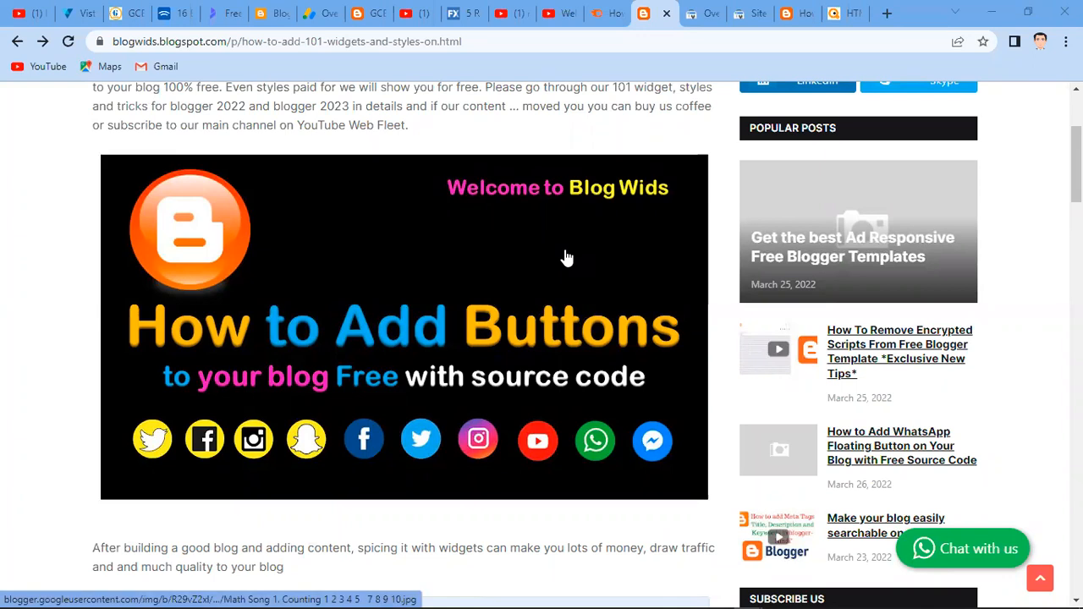
mouse_move(736, 404)
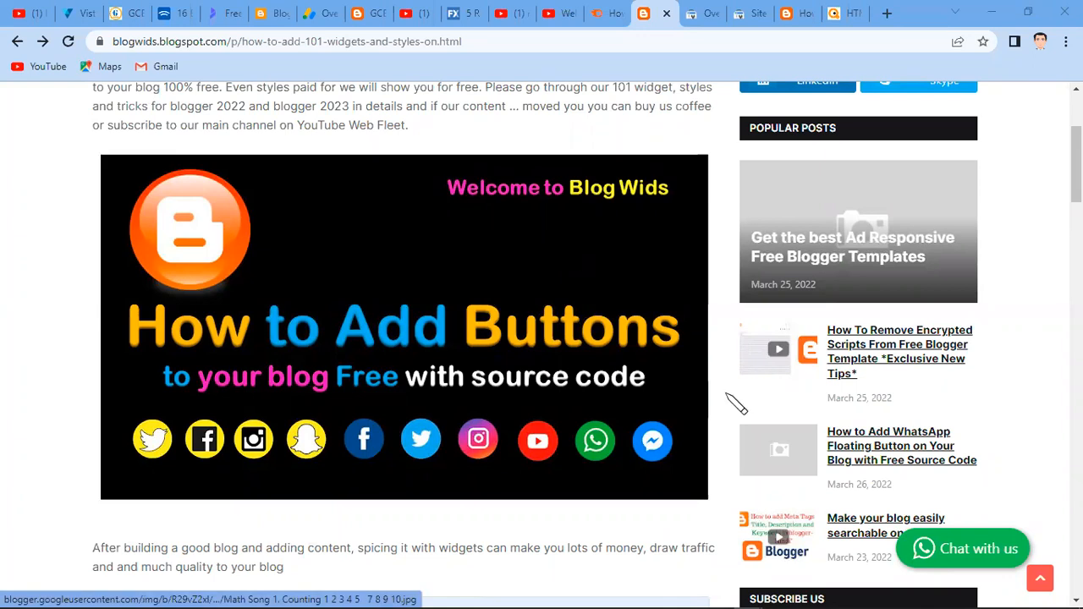
- Try the WhatsApp chat popup on the blog, close it, and scroll down the page
click(964, 549)
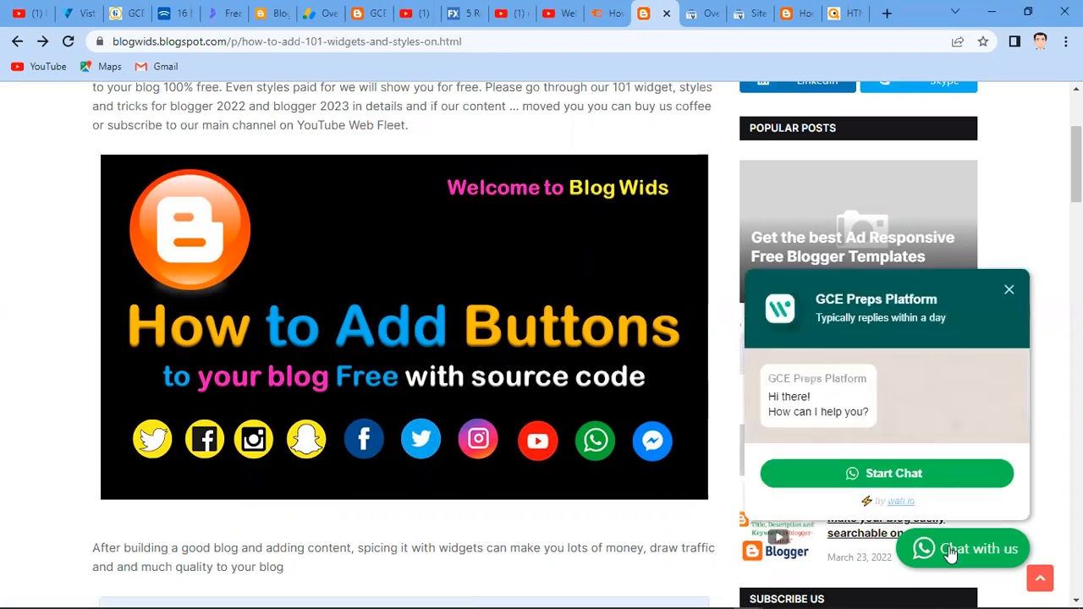
mouse_move(964, 533)
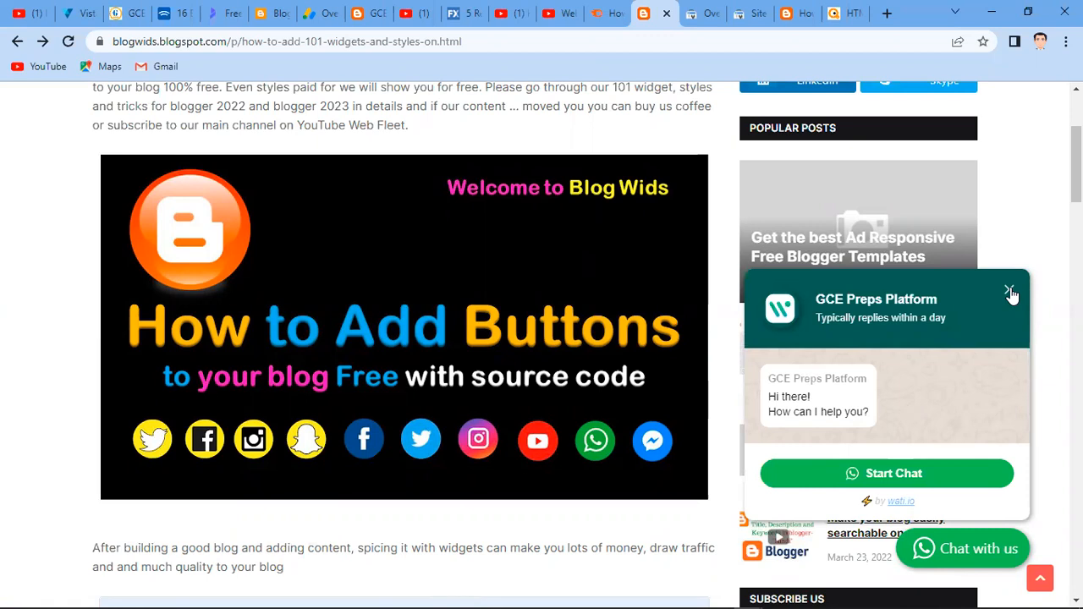
click(1012, 291)
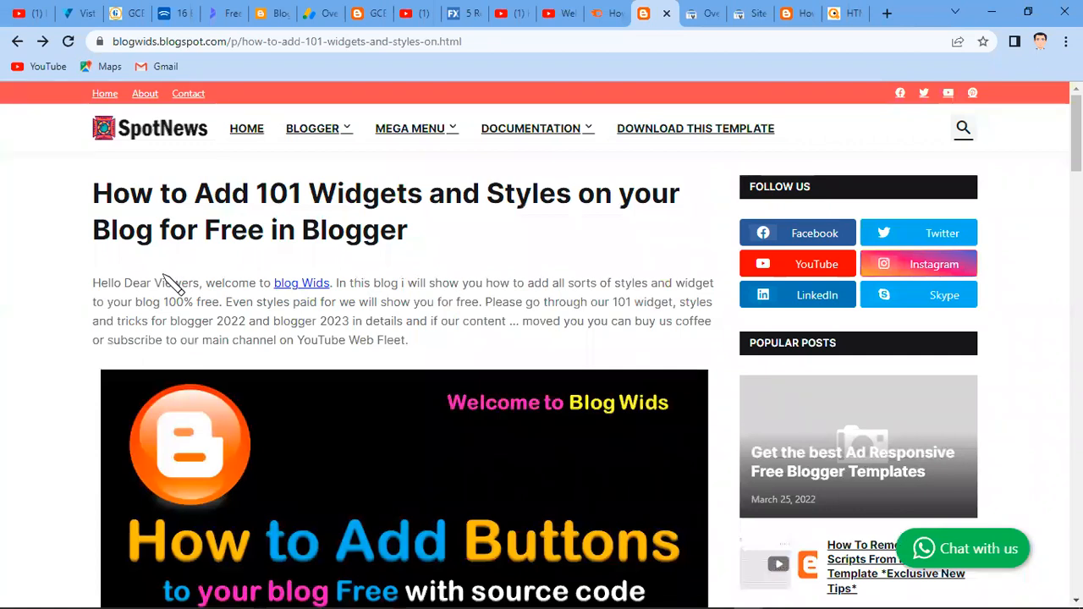
scroll(down, 3)
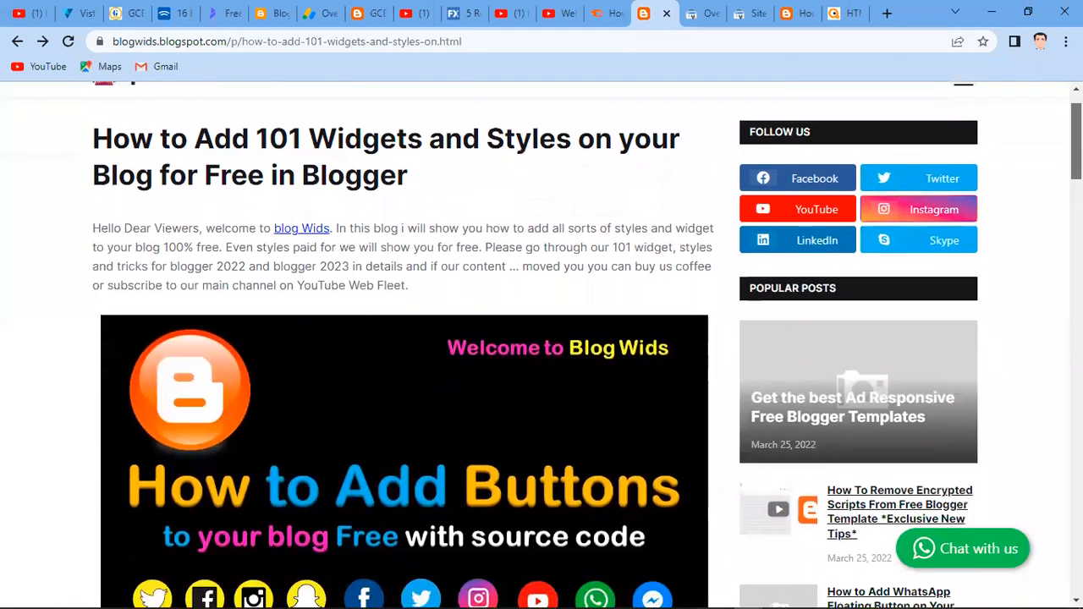
scroll(down, 3)
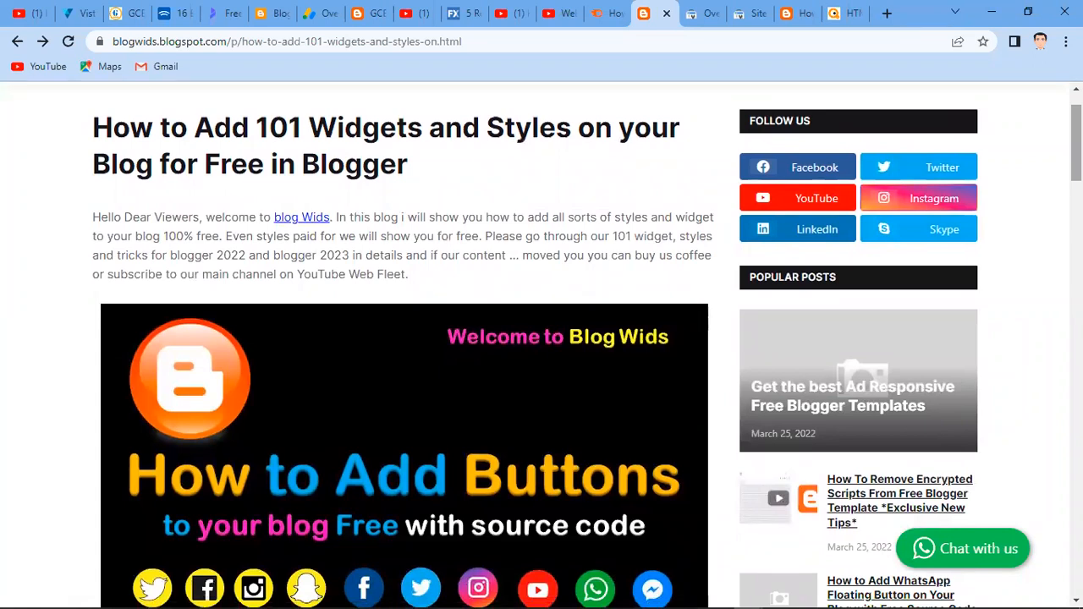
scroll(down, 3)
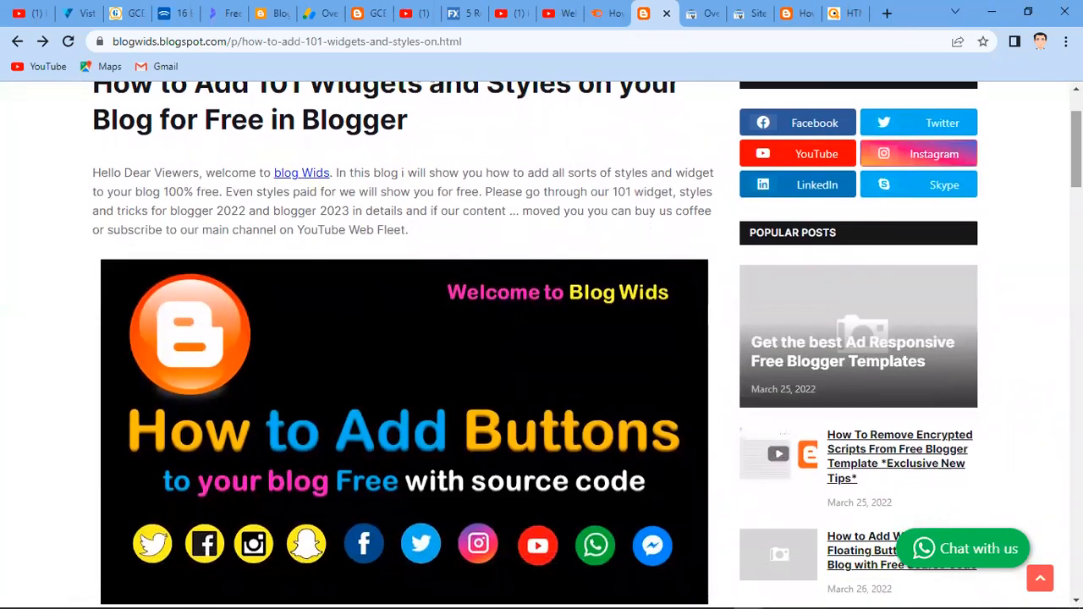
scroll(down, 3)
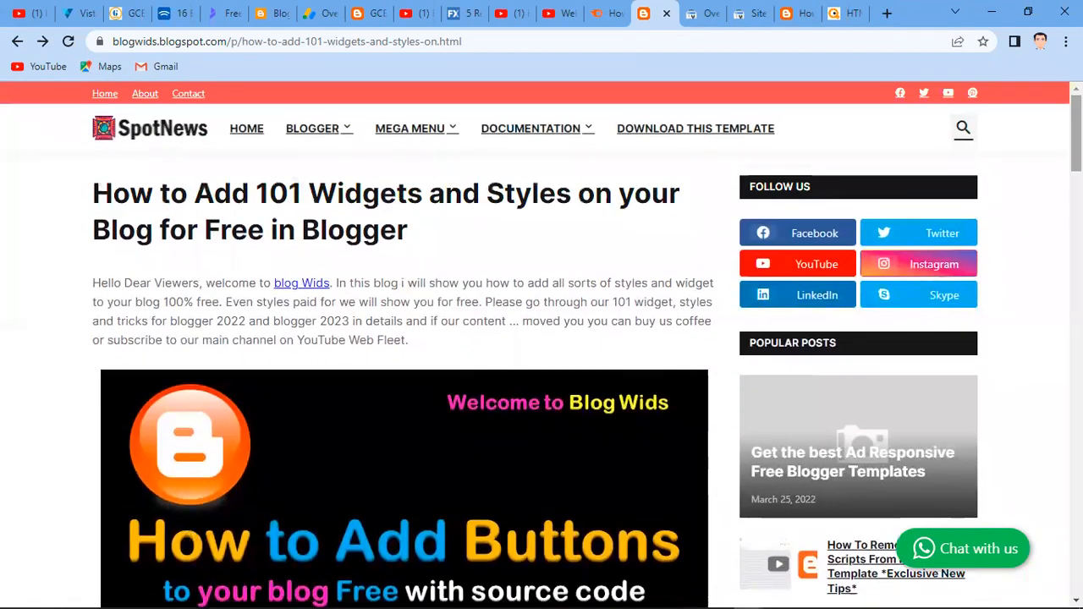
mouse_move(849, 100)
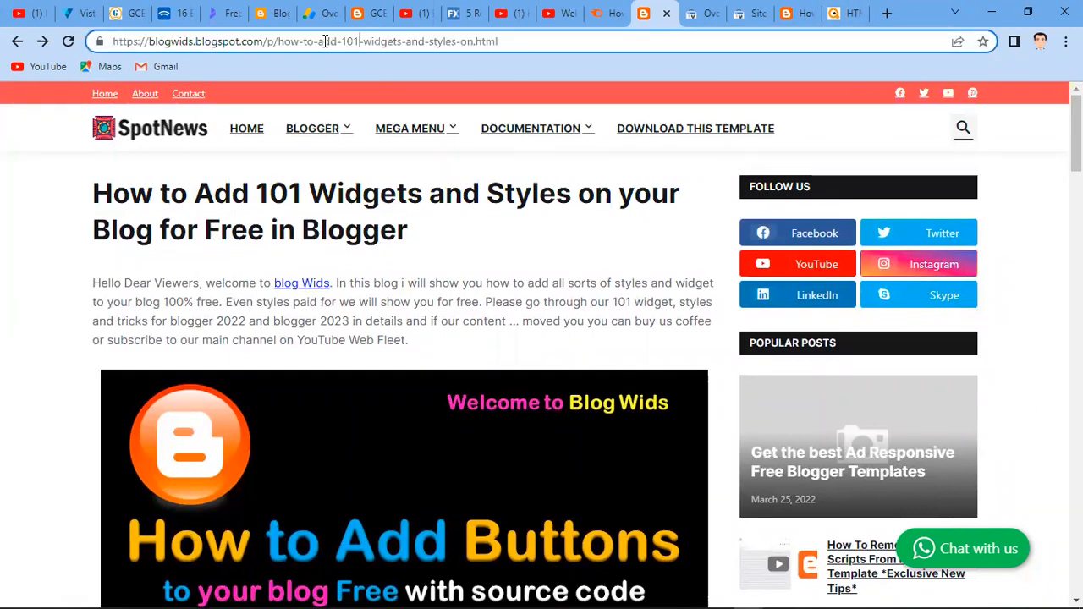
- Go to the blog home and reach the WhatsApp Floating Button tutorial via BLOGGER > Blogger Widgets
double_click(339, 40)
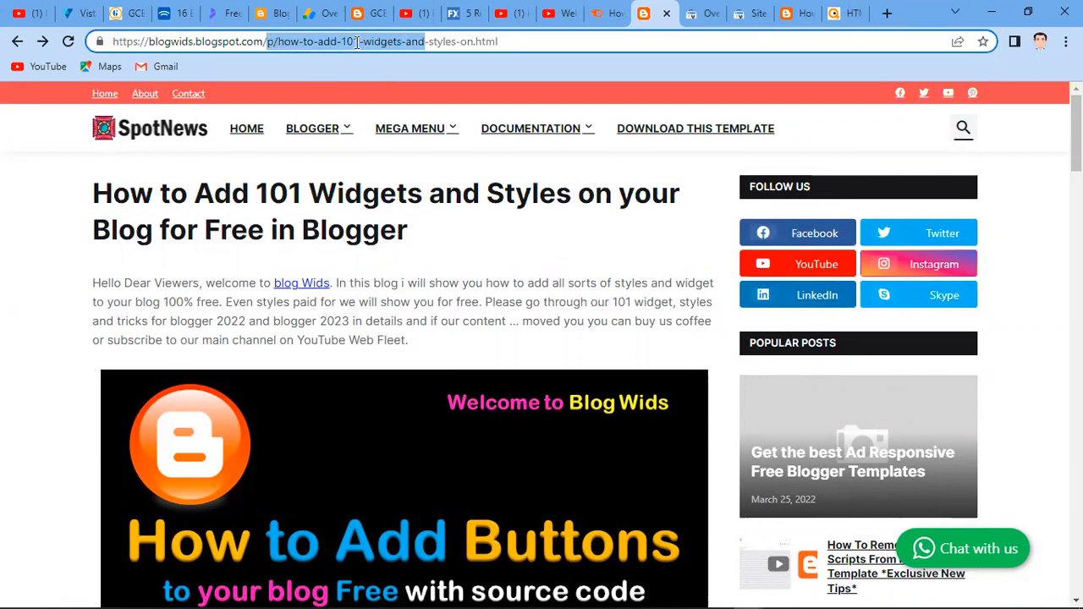
click(356, 41)
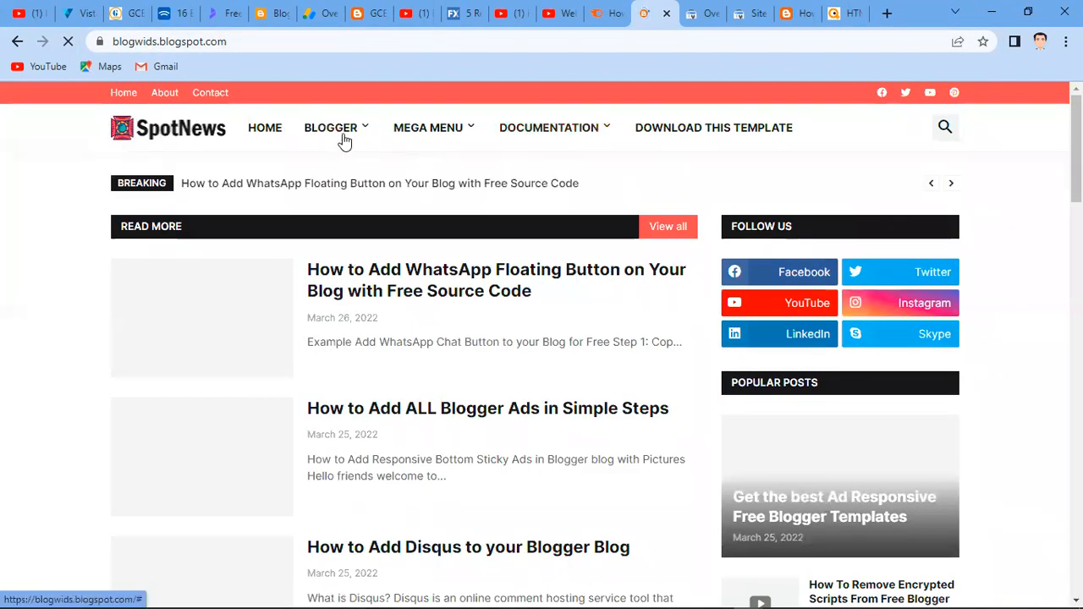
click(332, 127)
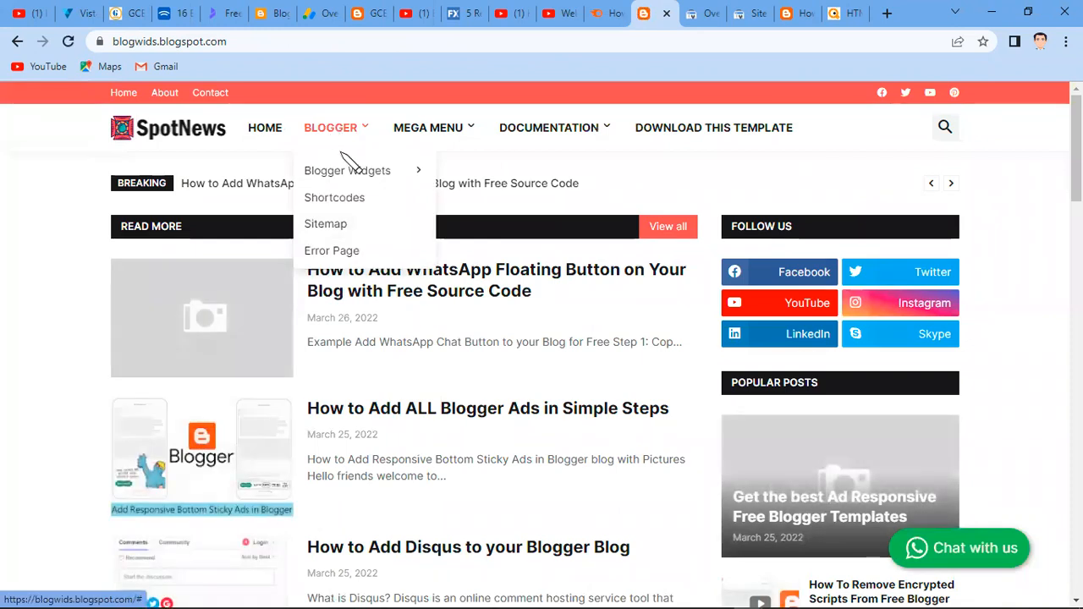
mouse_move(347, 169)
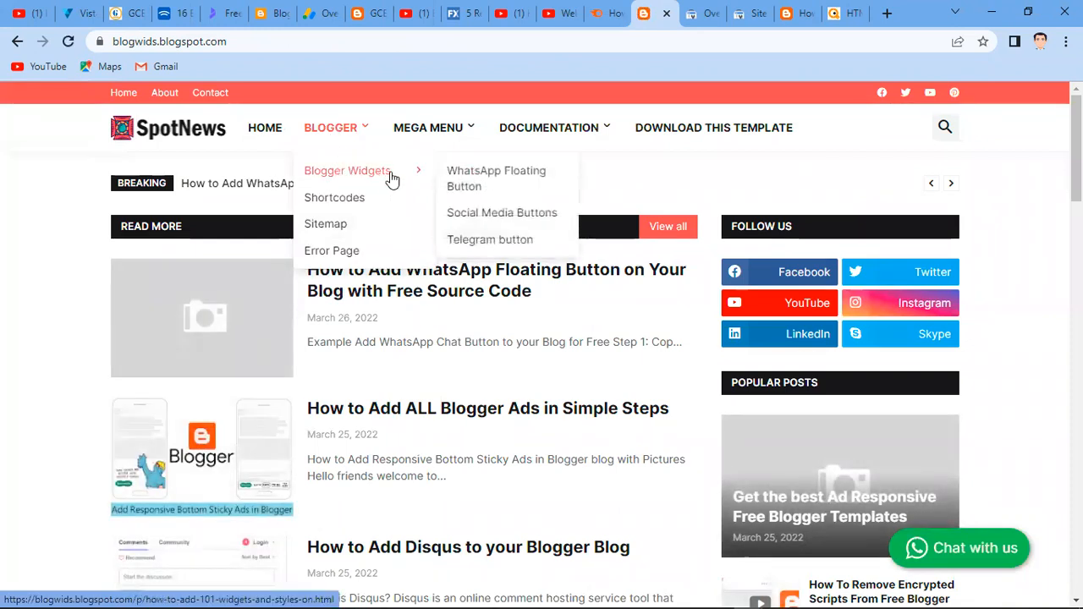
click(496, 179)
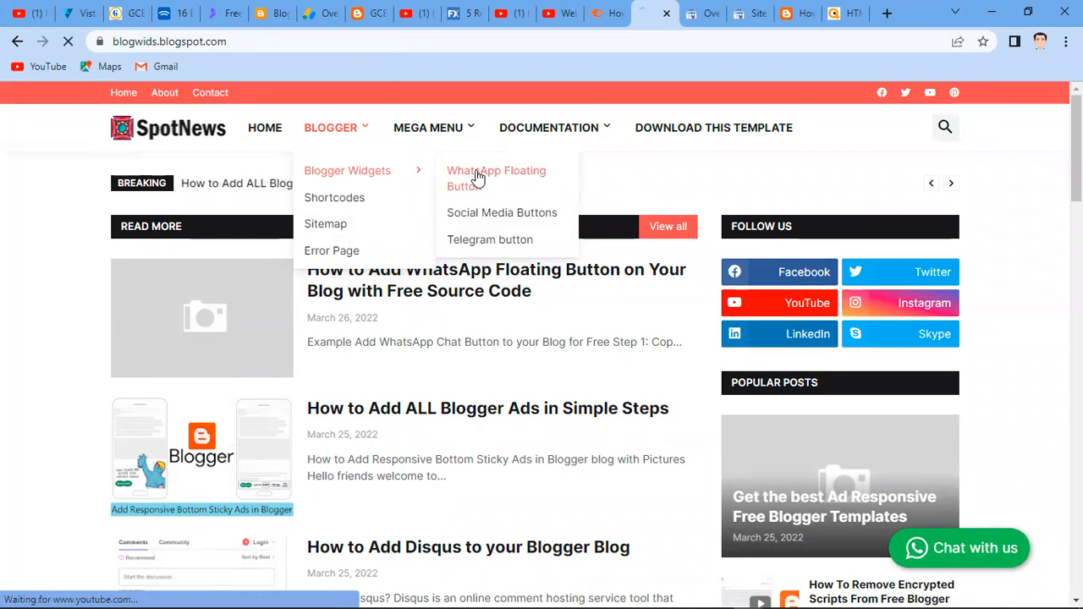
click(497, 177)
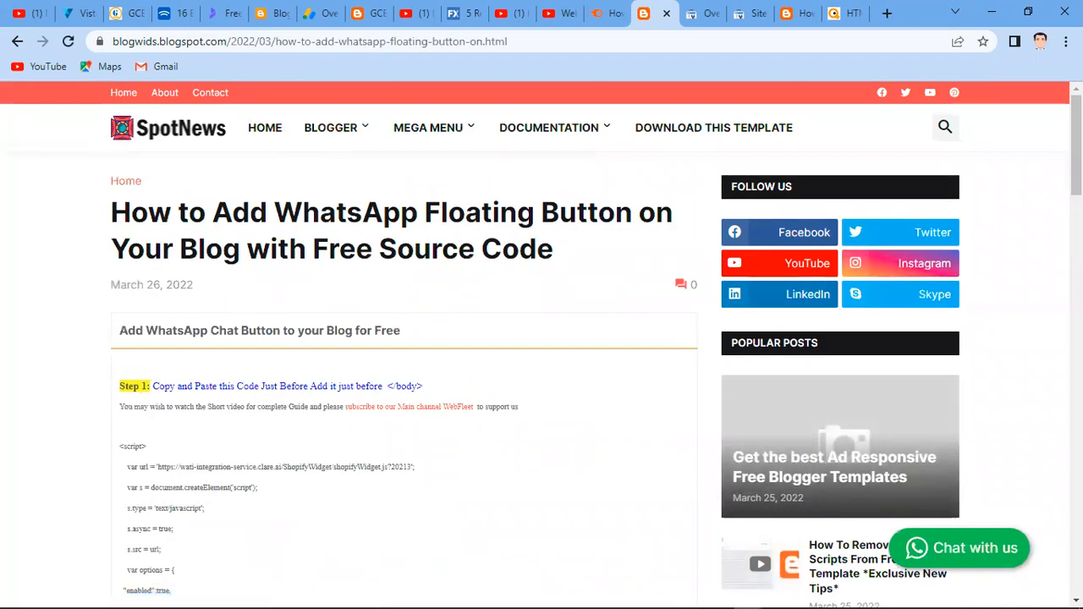
- Select the Step 1 WhatsApp chat script code in the tutorial post
scroll(down, 3)
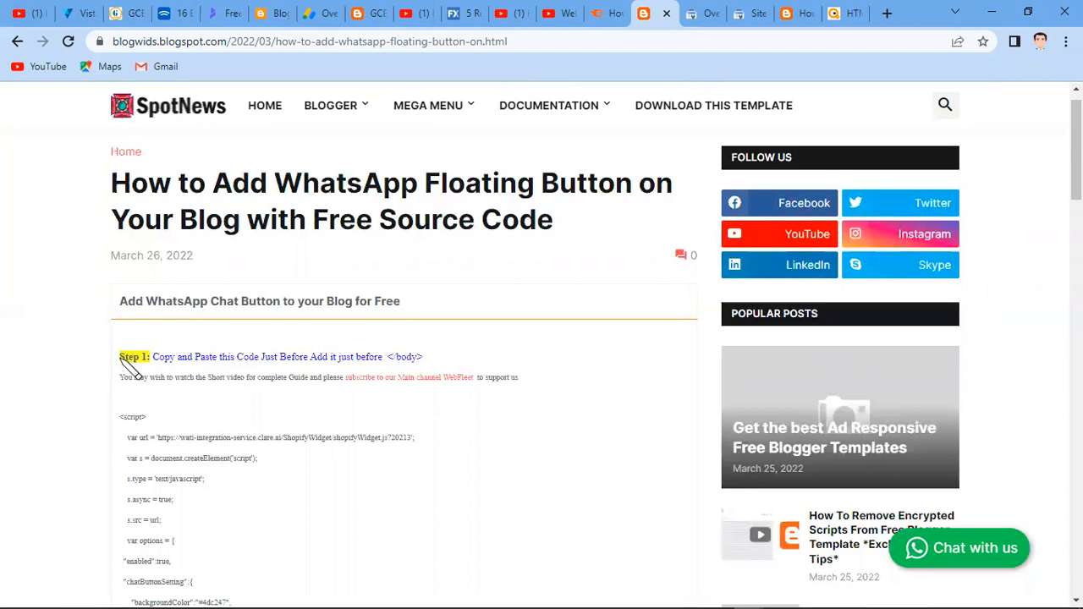
drag(118, 355, 372, 356)
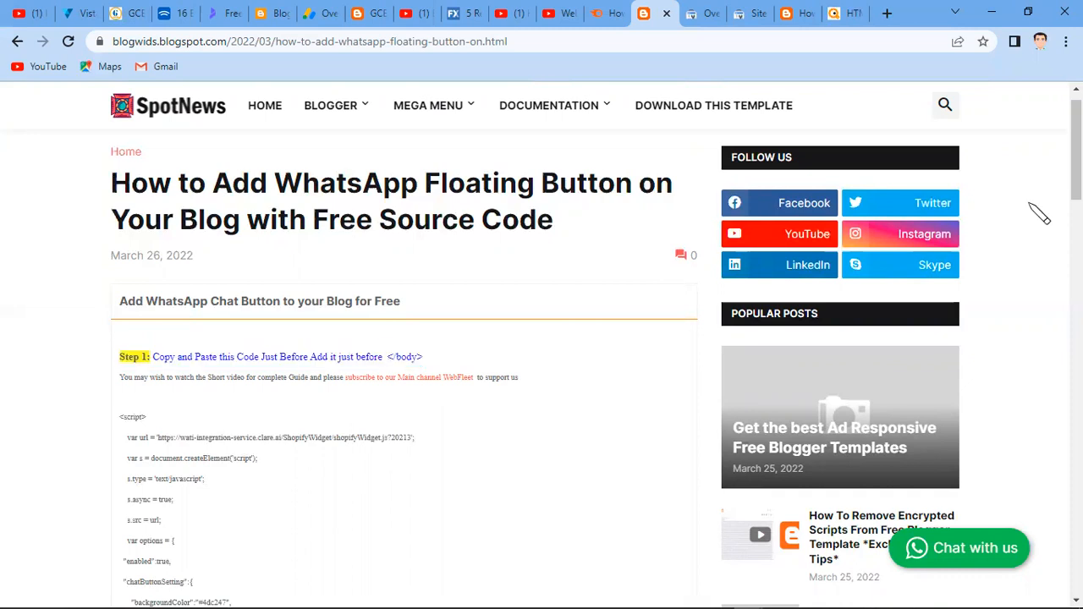
scroll(down, 3)
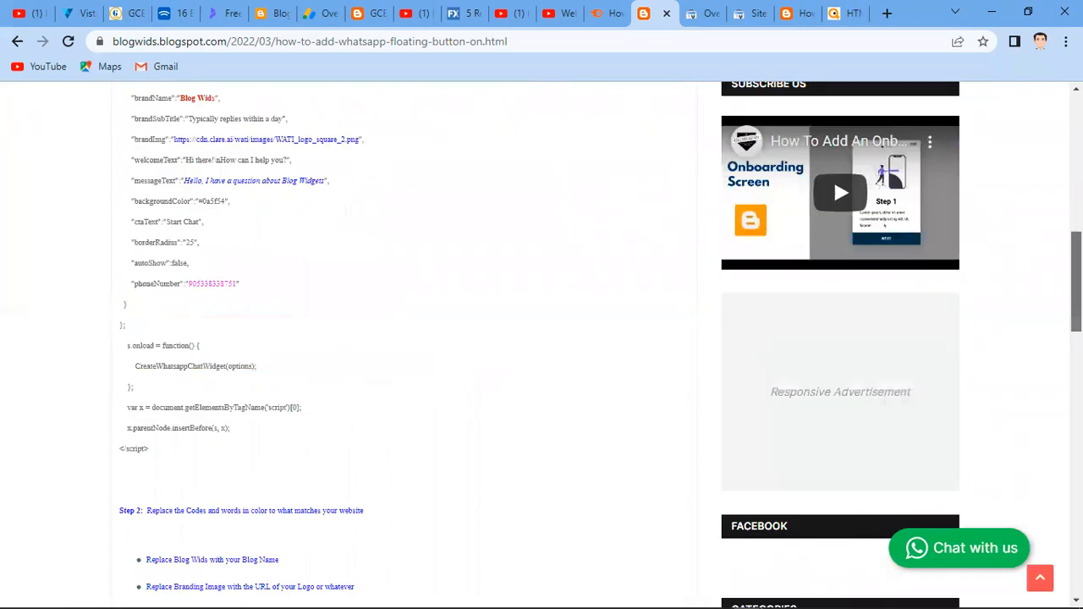
scroll(up, 3)
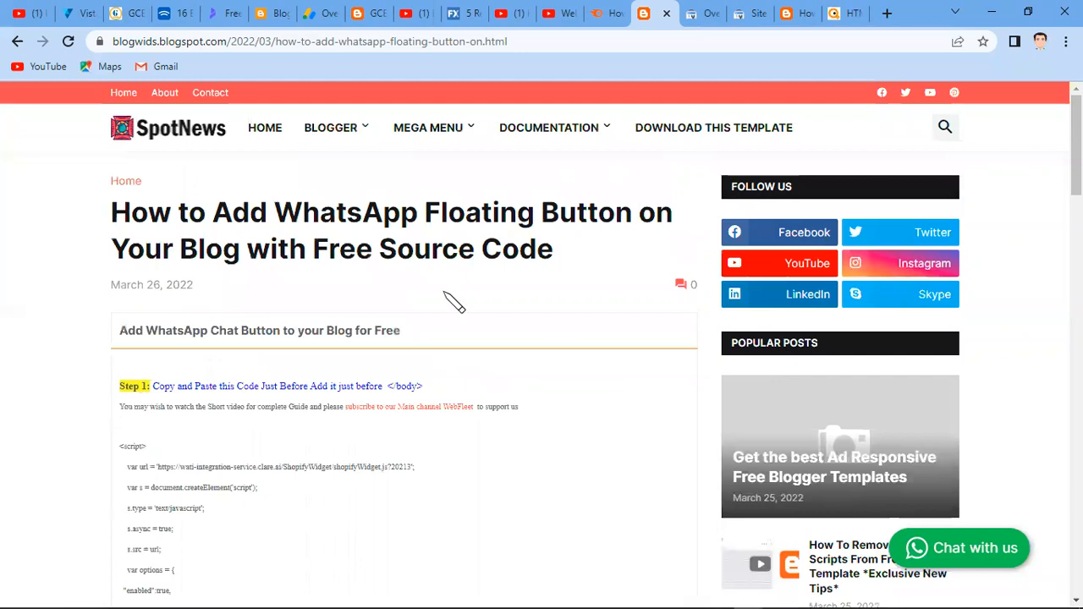
mouse_move(104, 465)
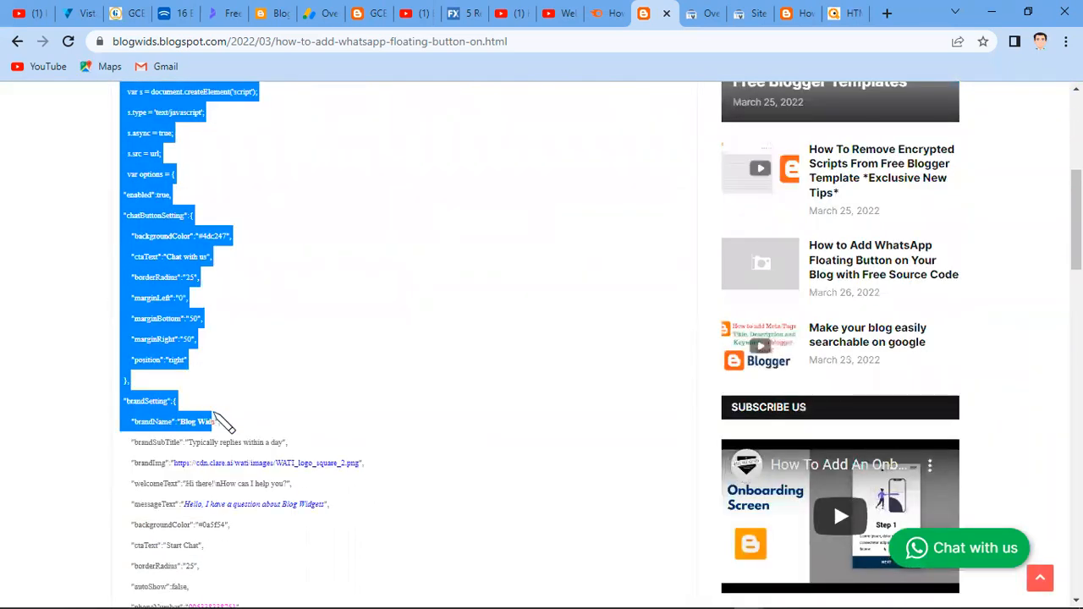
scroll(down, 3)
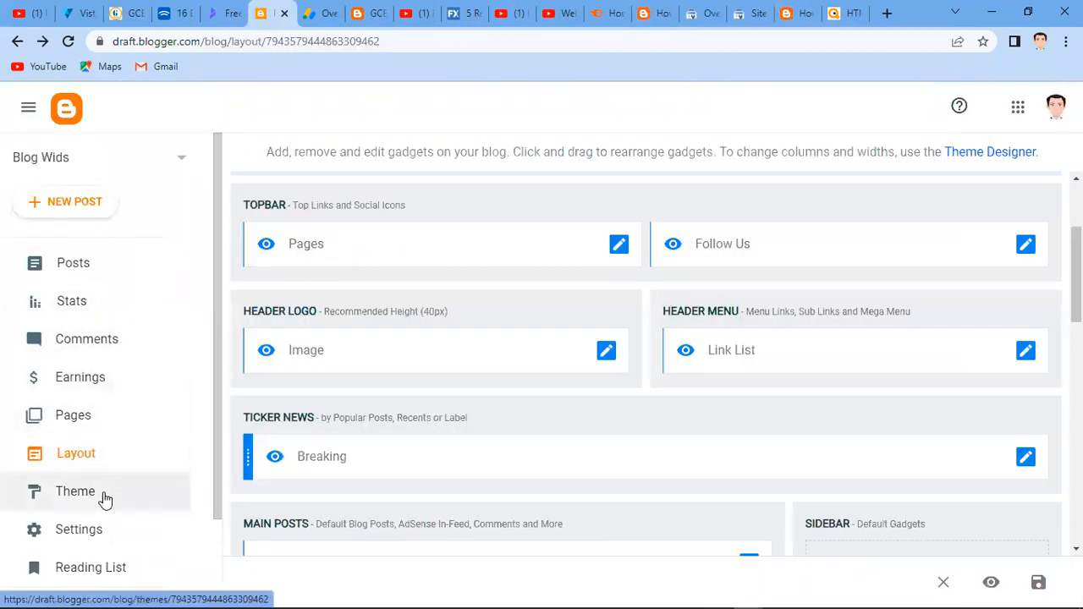
- Go to Theme and choose Edit HTML from the CUSTOMIZE dropdown
click(74, 490)
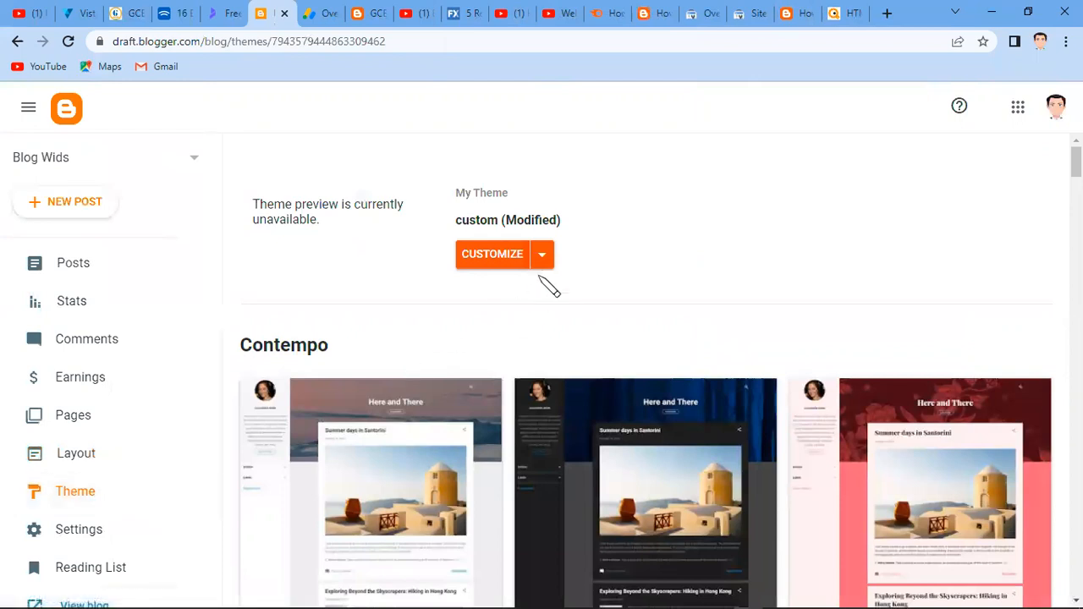
click(541, 253)
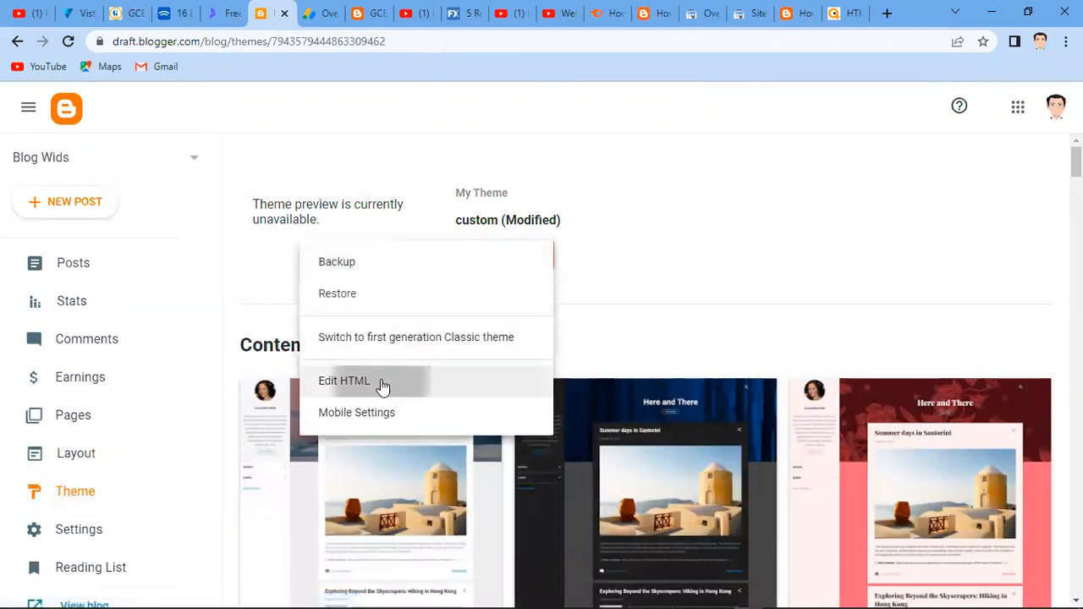
click(343, 380)
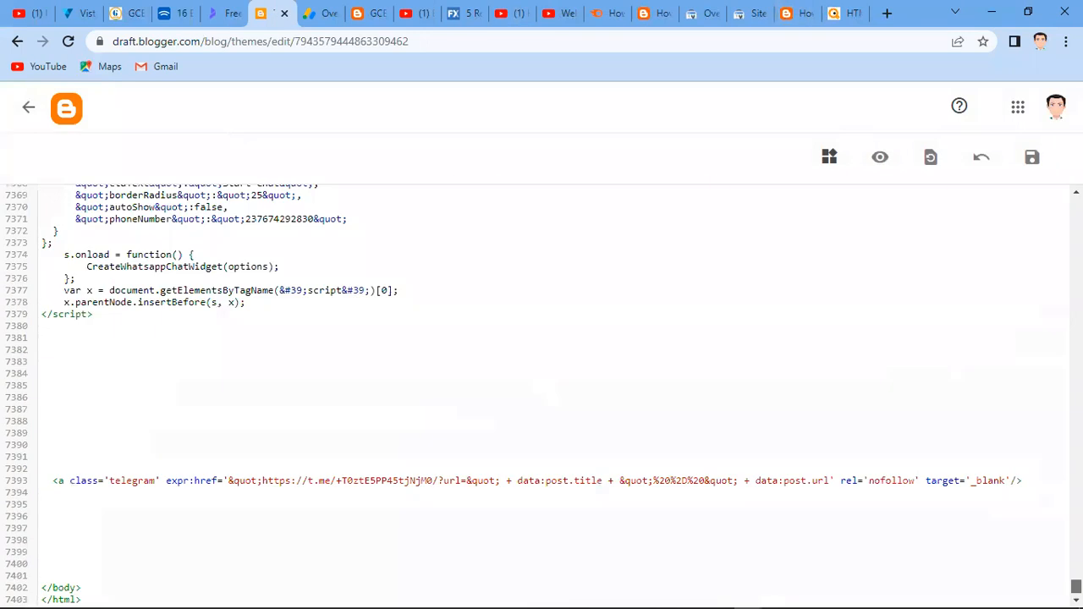
- Remove the existing WhatsApp widget script near the closing body tag
click(56, 491)
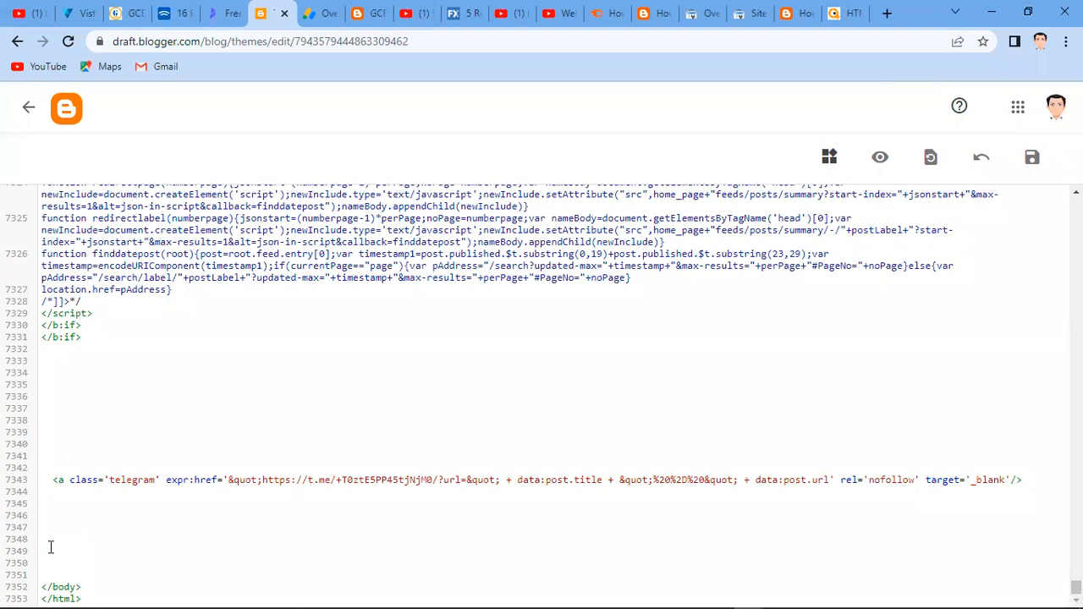
scroll(down, 3)
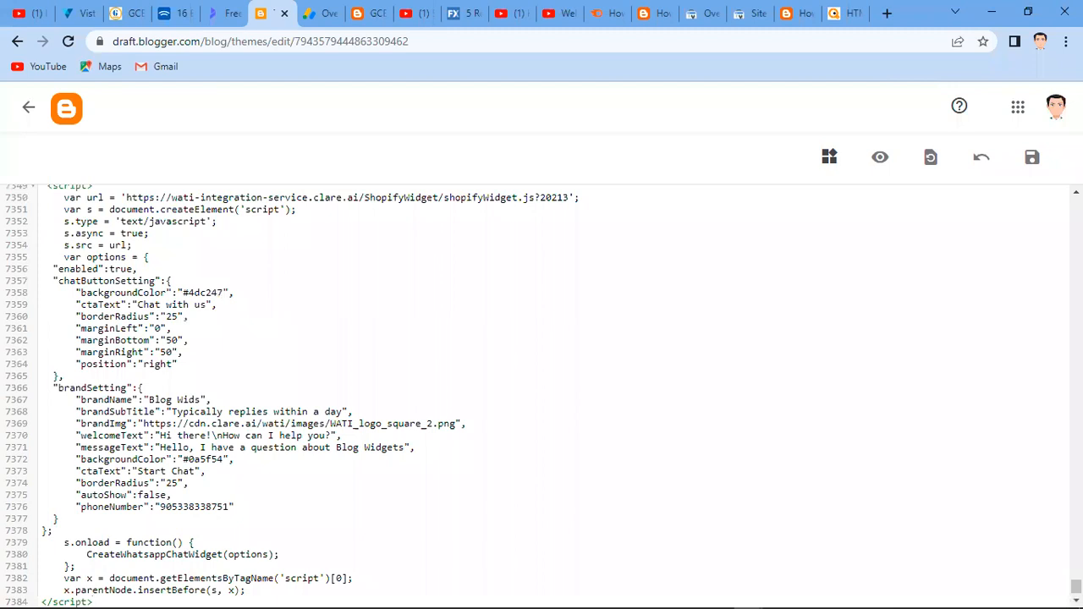
- Check the pasted script above </body> and switch to another blog tab
scroll(down, 3)
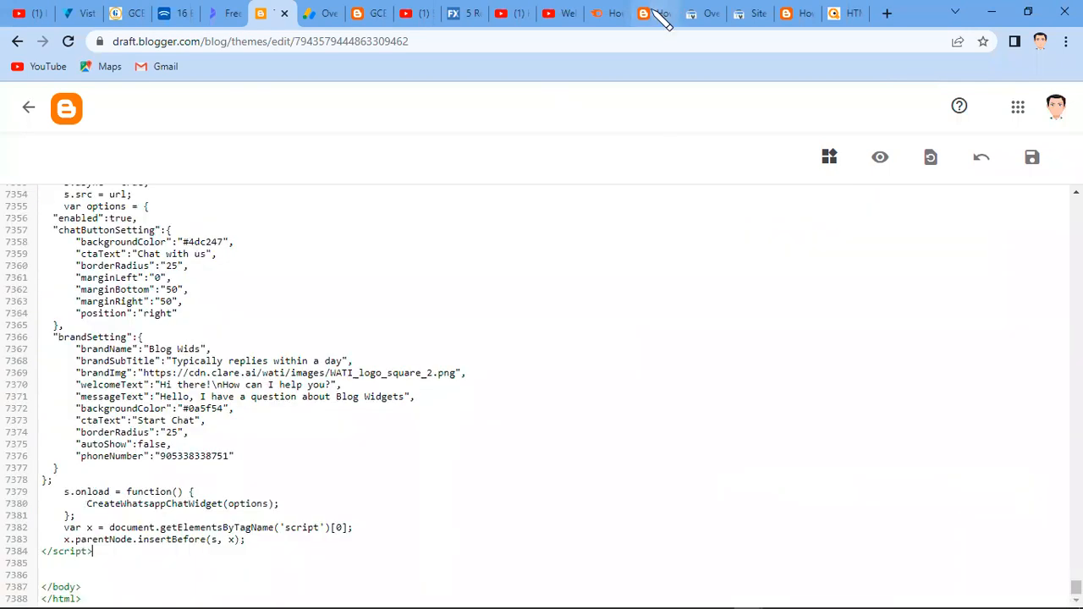
click(652, 13)
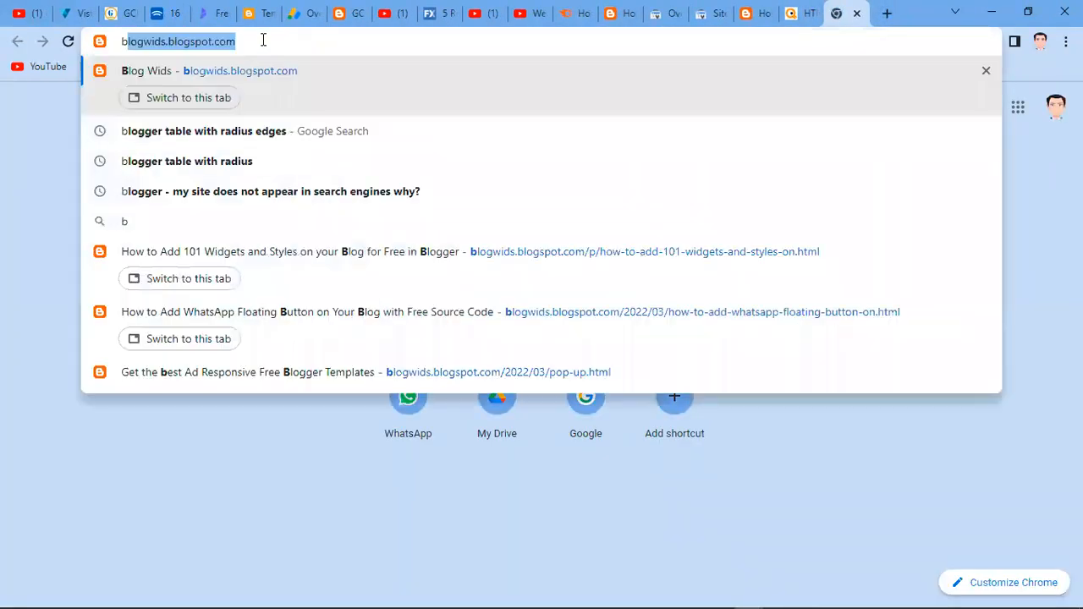
- Search Google Images for 'blogger icon png' filtered to transparent backgrounds
text(blogeer)
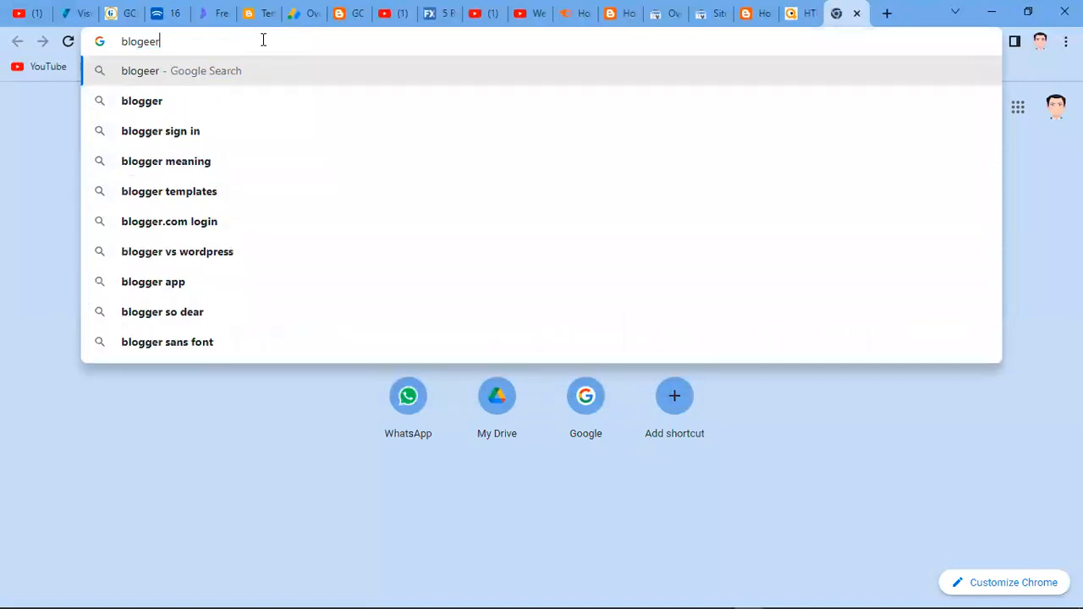
text(blogger table with radius edges)
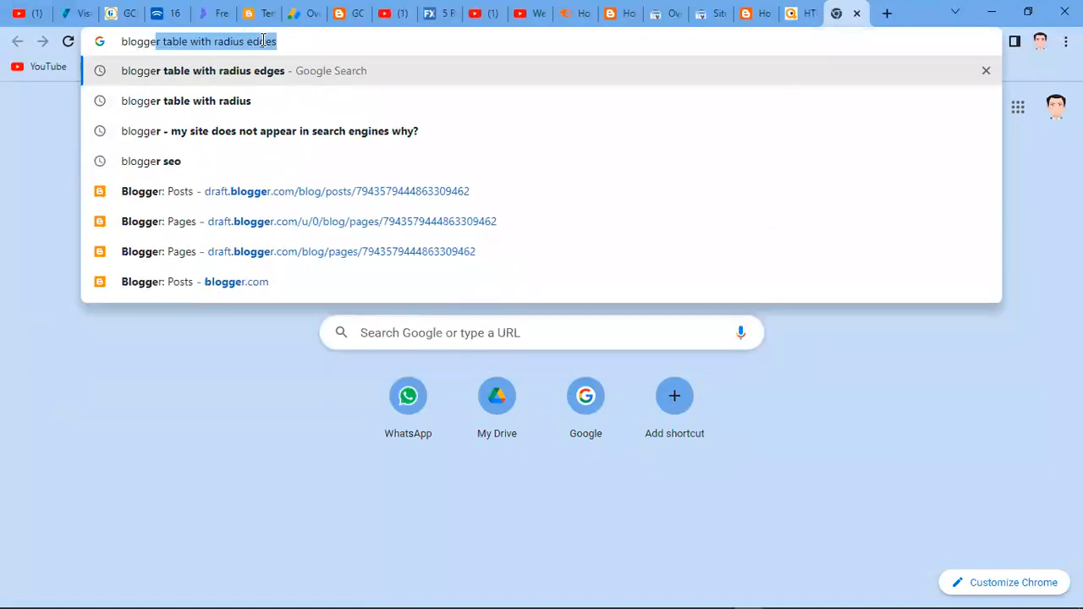
text(blogger icon png)
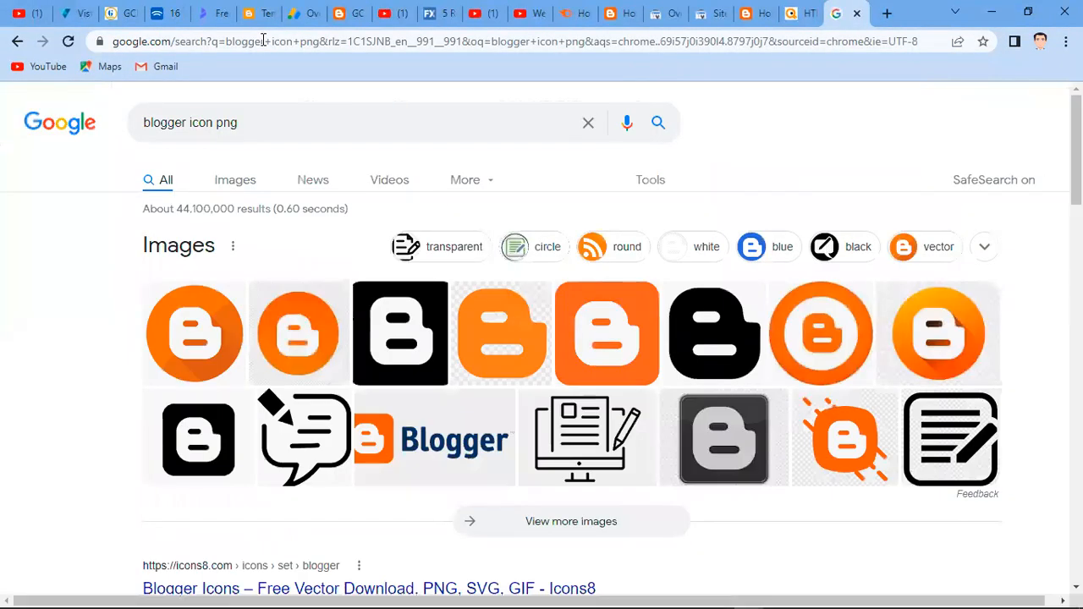
click(193, 331)
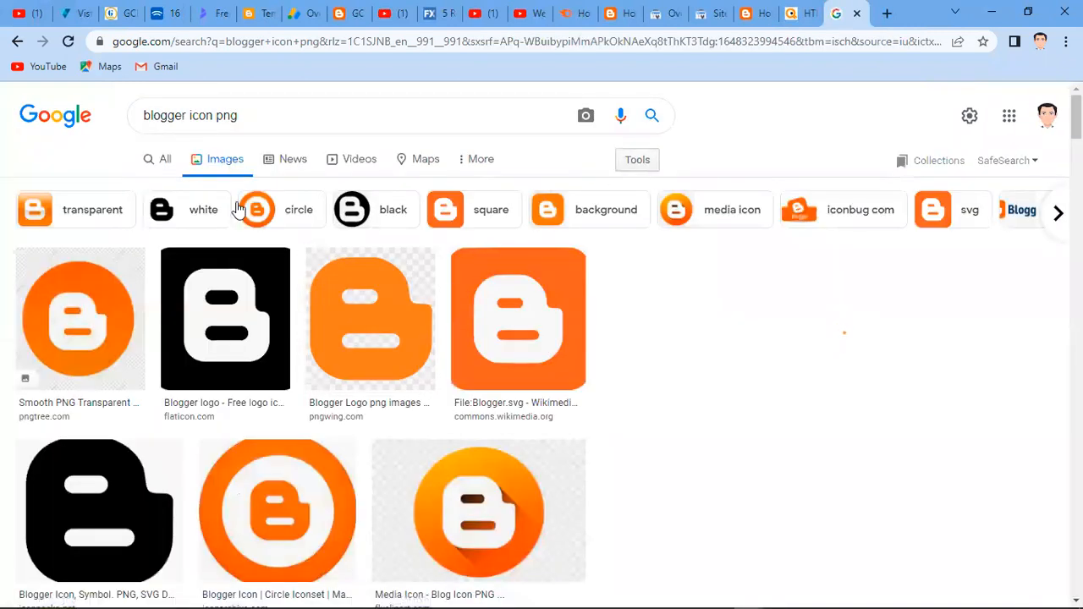
click(193, 186)
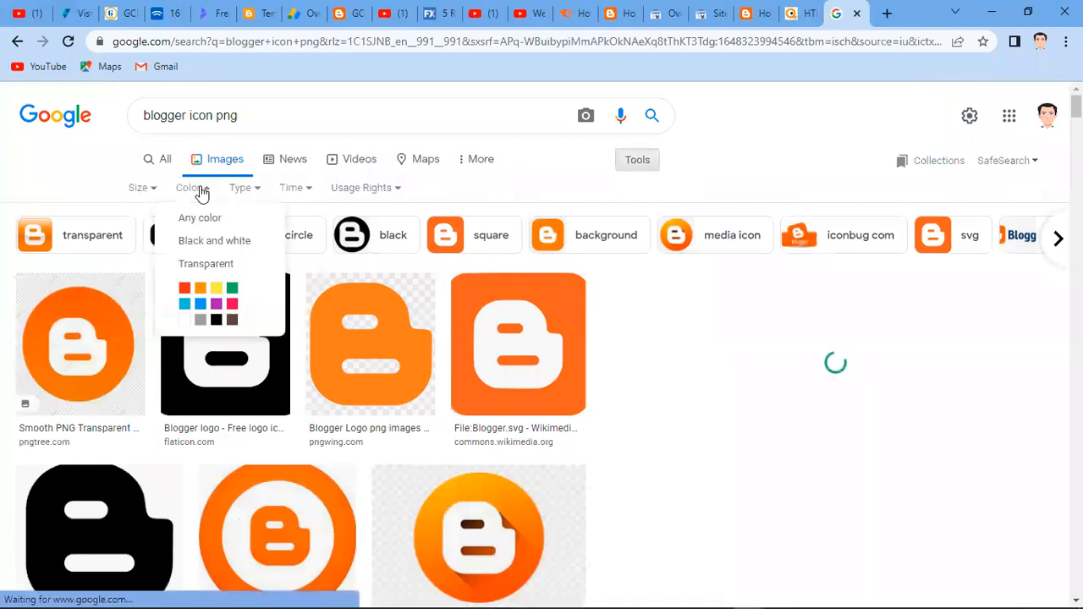
click(207, 264)
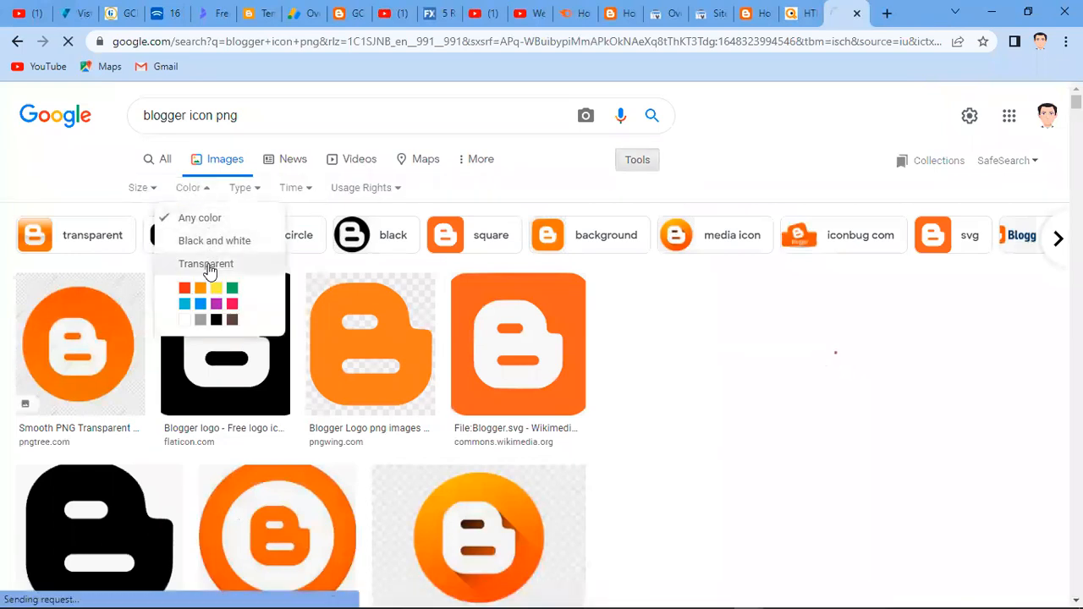
click(207, 264)
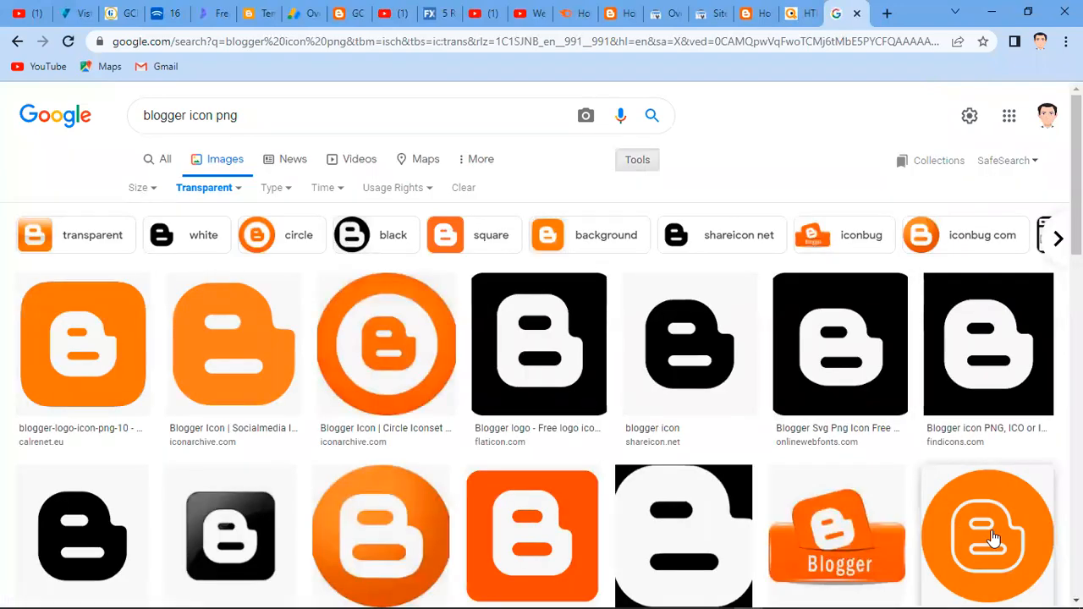
- Enlarge the circular orange Blogger icon and copy the image
click(988, 533)
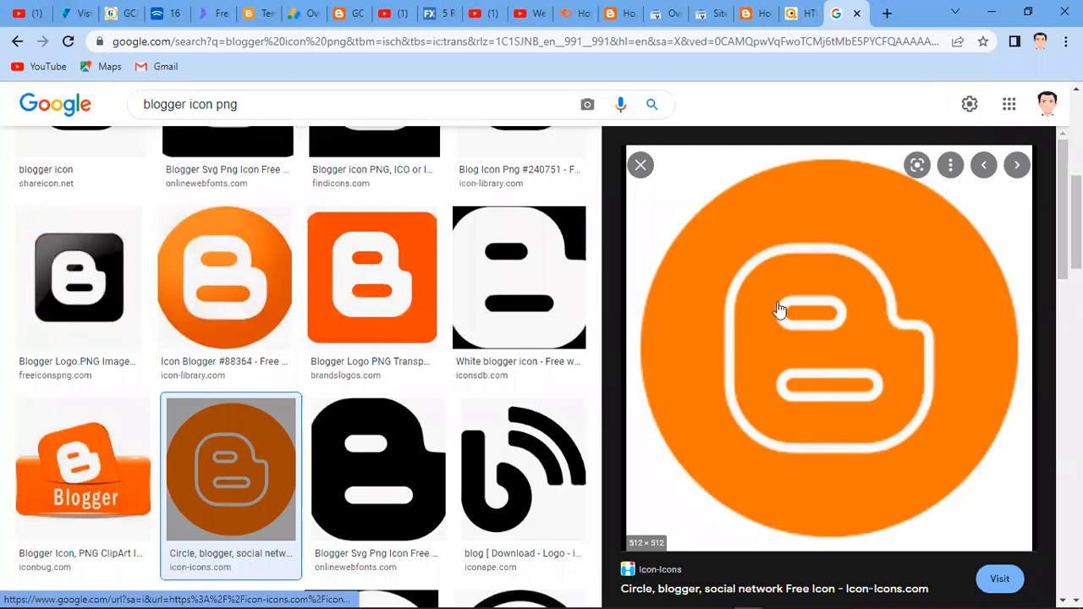
right_click(778, 308)
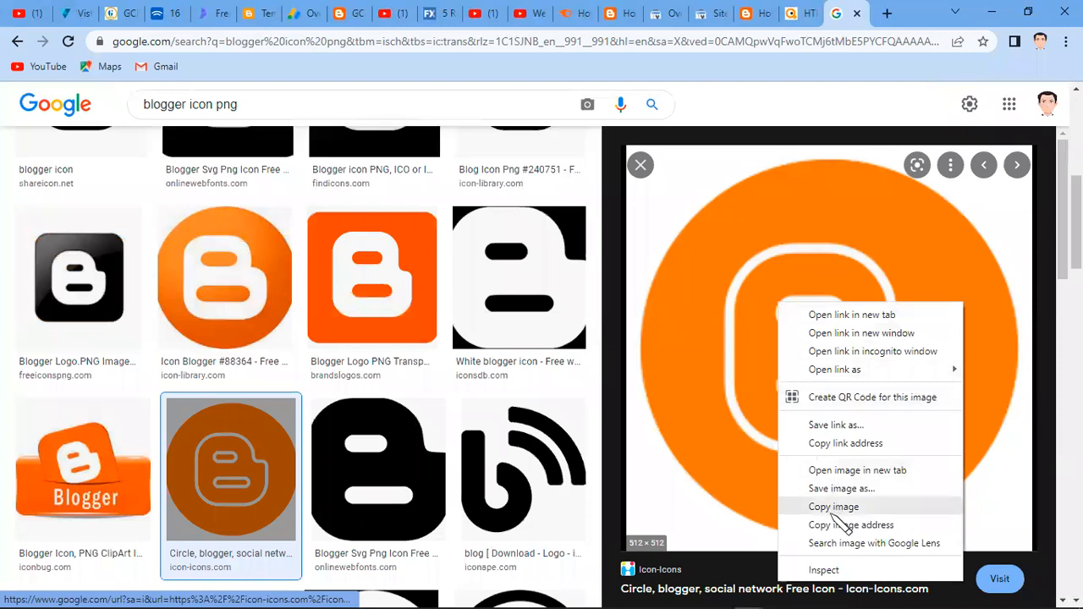
click(833, 506)
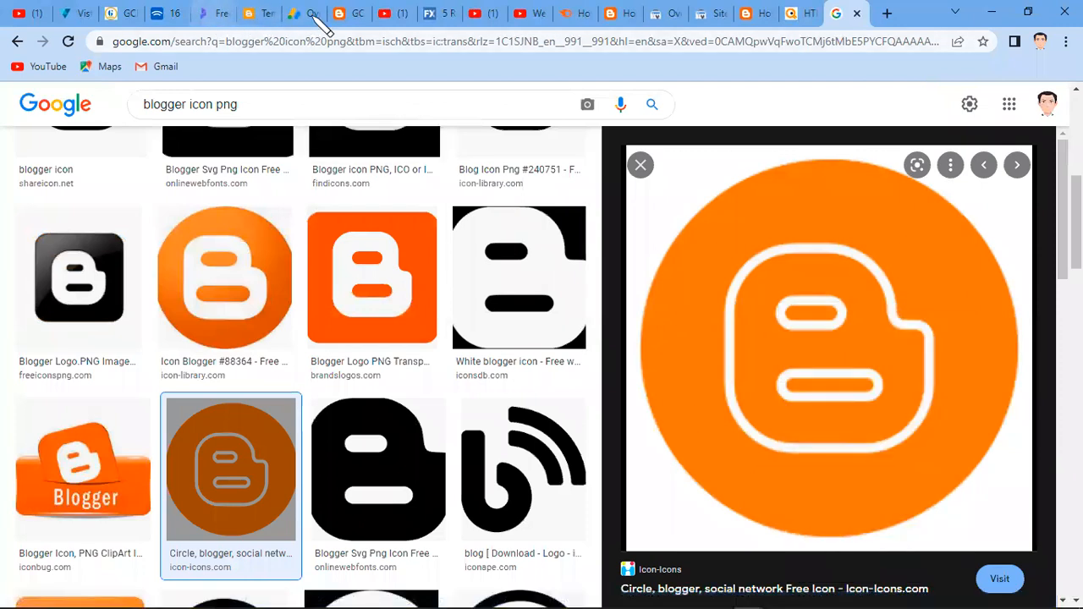
click(294, 13)
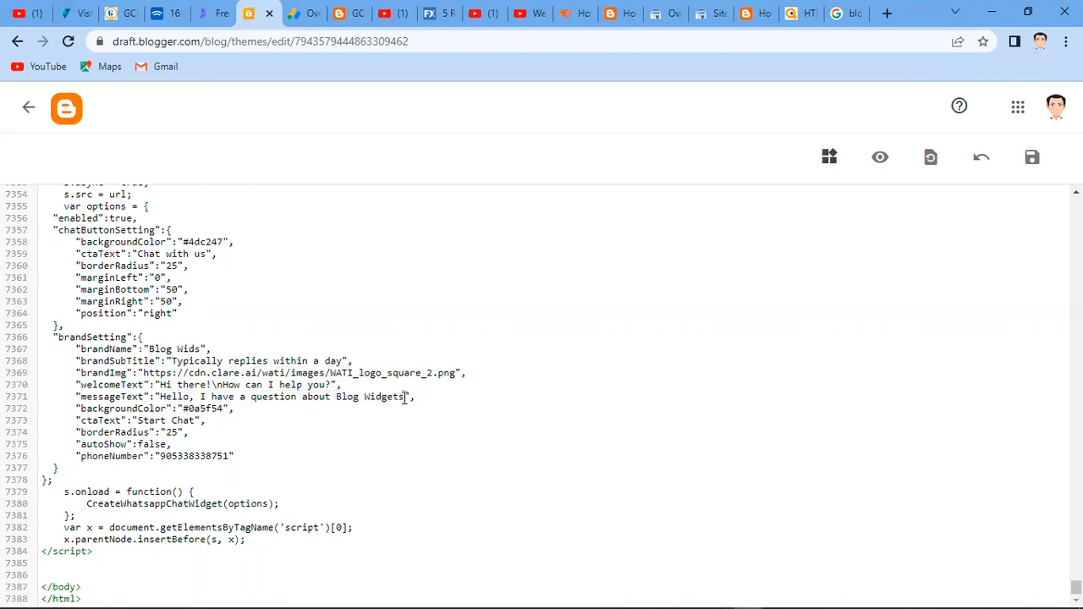
- Edit the WhatsApp widget script's brand settings to Blog Wids before </body>
click(404, 396)
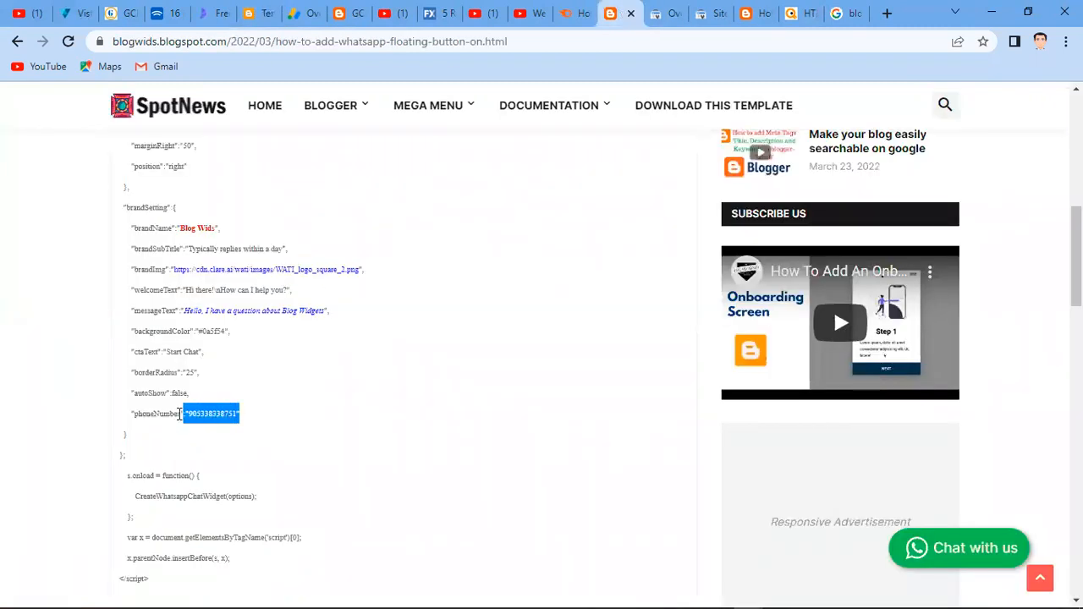
- Select the phoneNumber value in the tutorial code and return to the theme editor
click(220, 413)
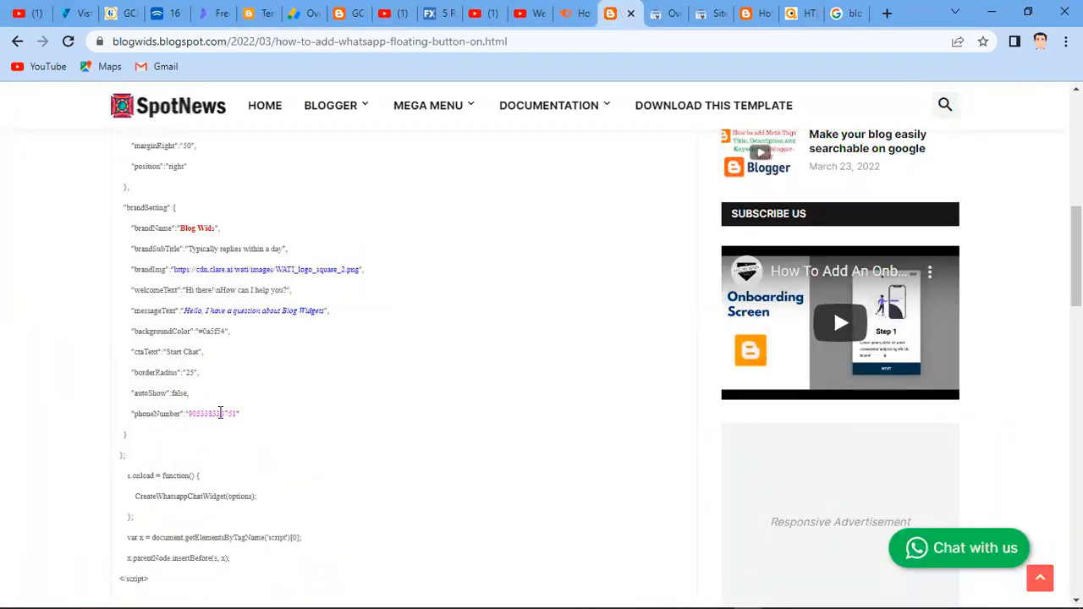
double_click(212, 413)
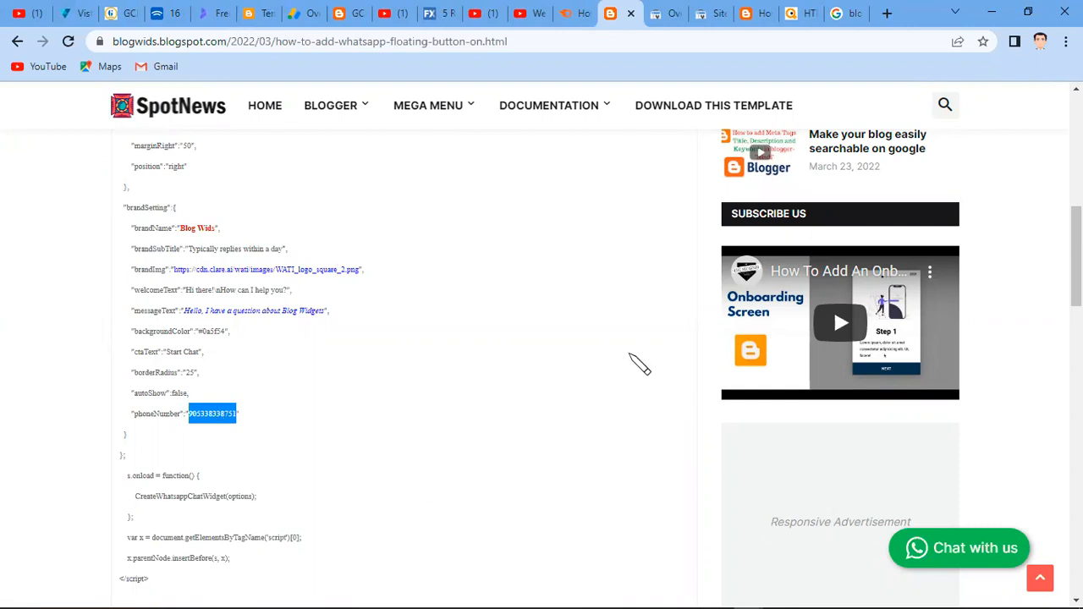
mouse_move(245, 371)
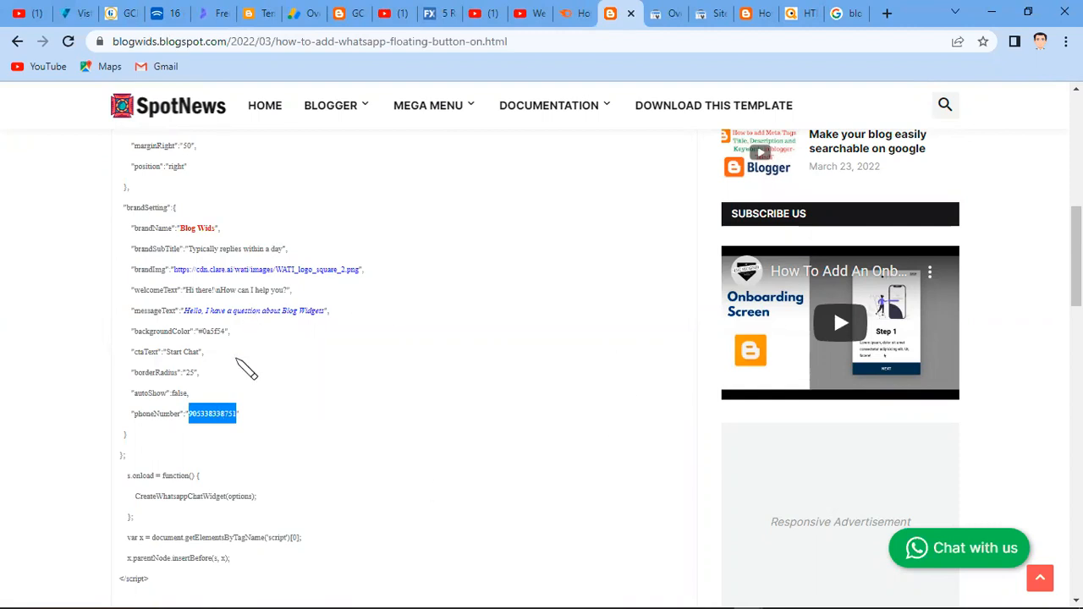
click(330, 105)
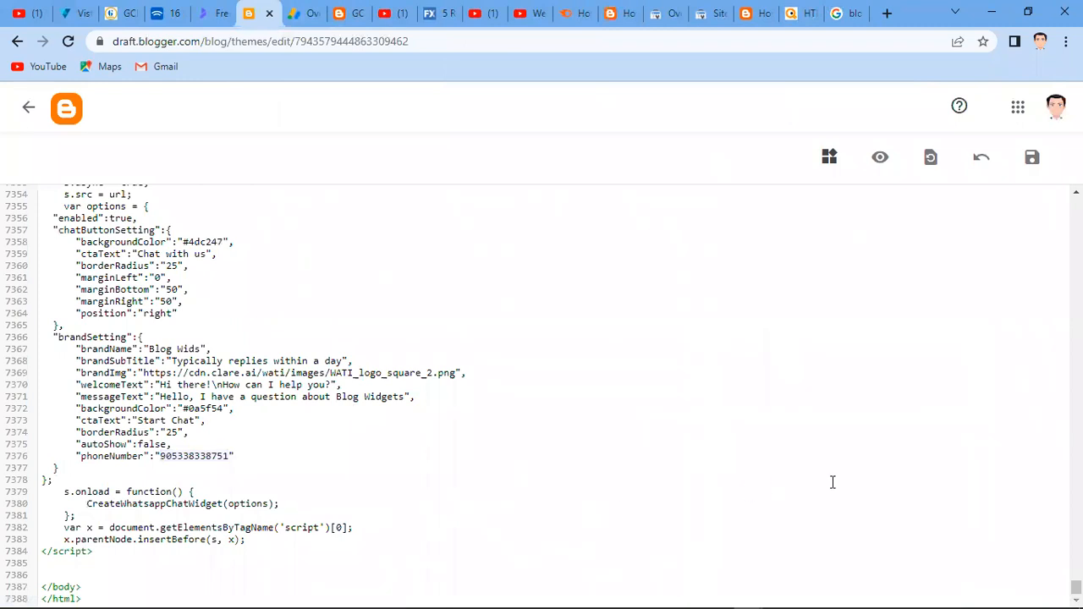
mouse_move(1032, 157)
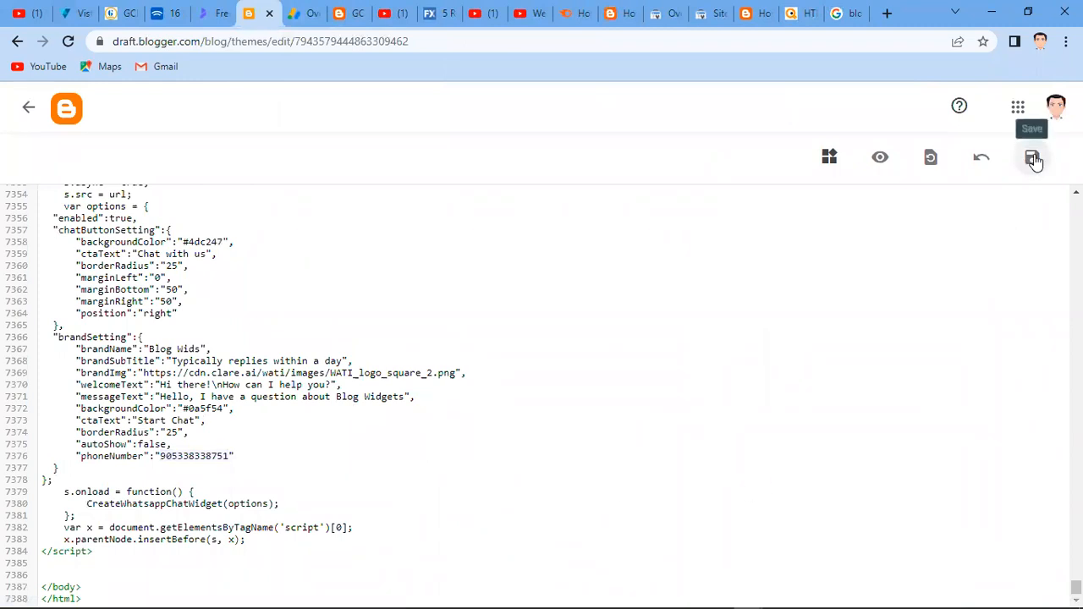
- Save the theme code, view the live blog, and reopen Edit HTML
click(1032, 157)
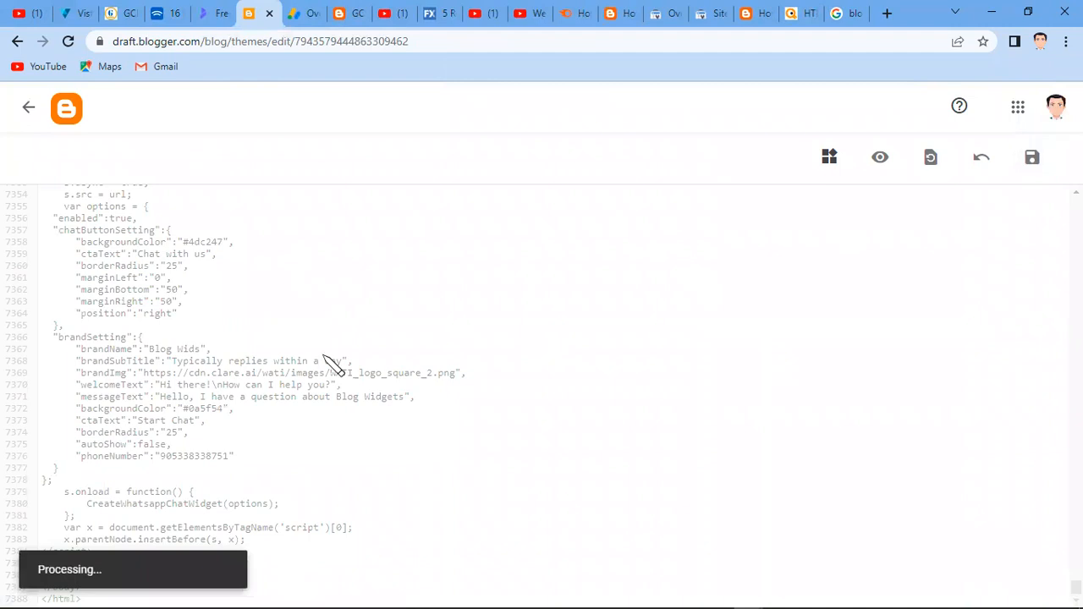
mouse_move(156, 504)
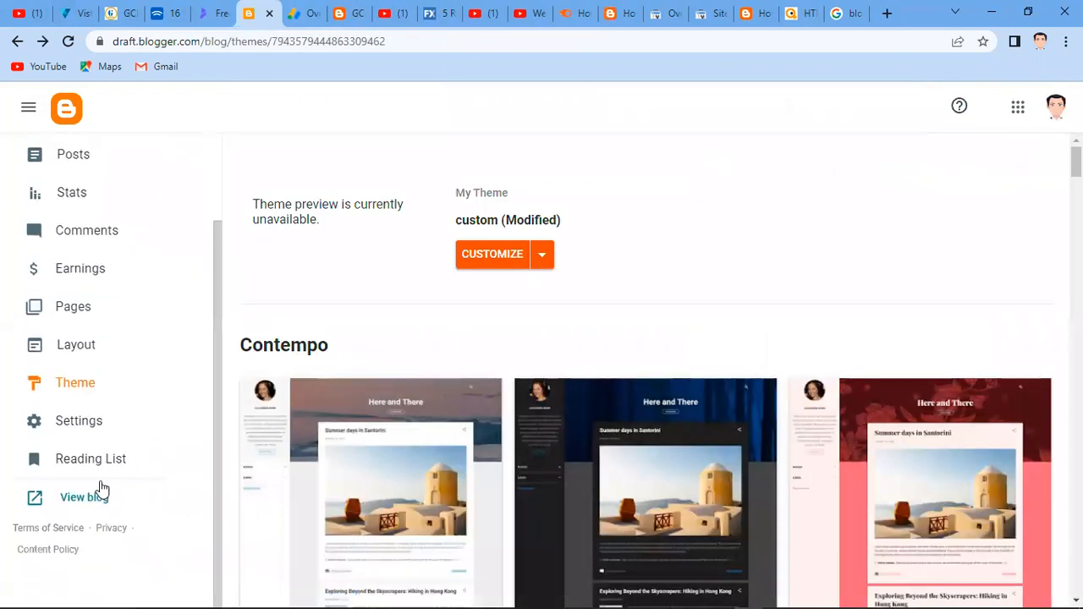
click(85, 497)
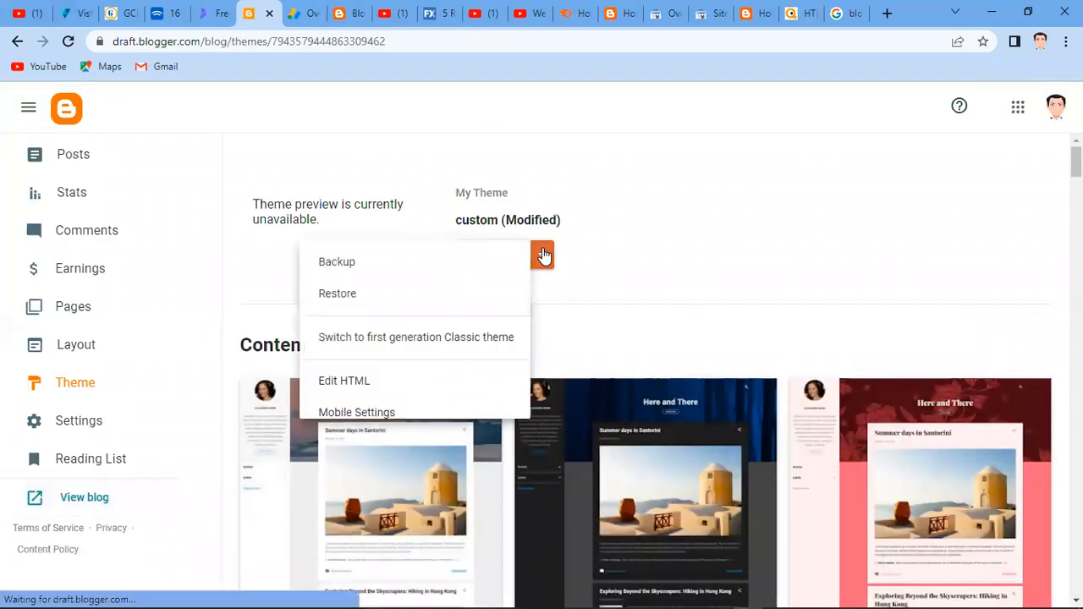
click(343, 379)
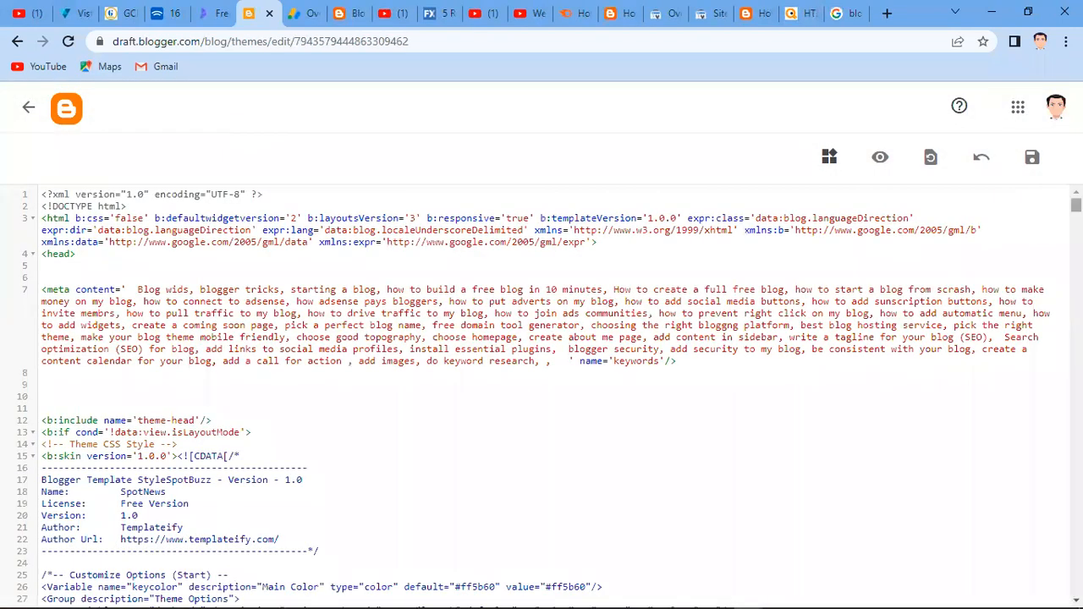
- Inspect the widget script stored with &quot; entities and save the theme again
scroll(down, 3)
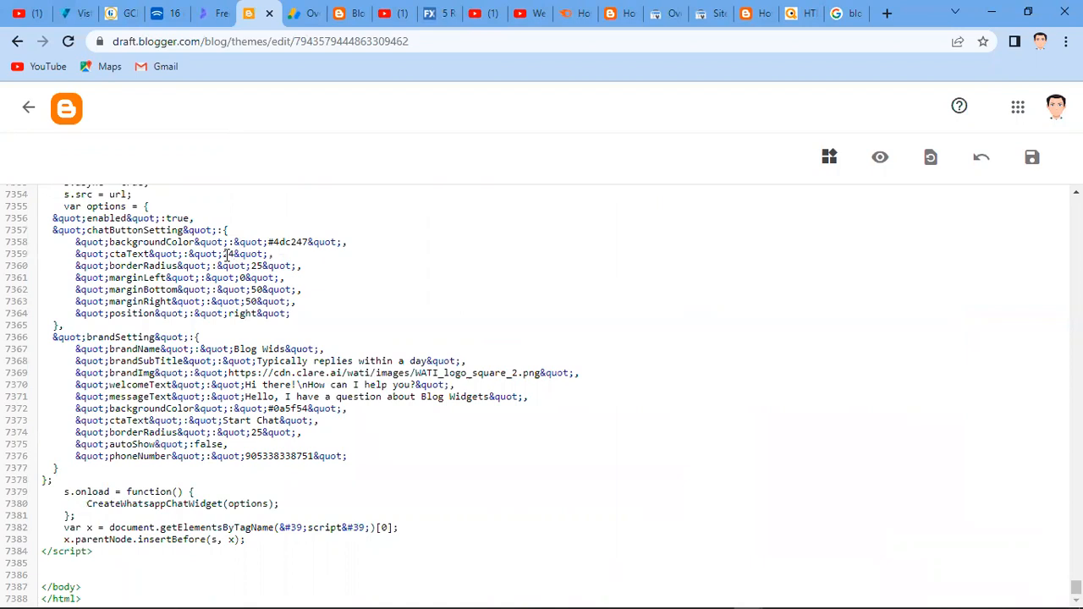
click(1032, 157)
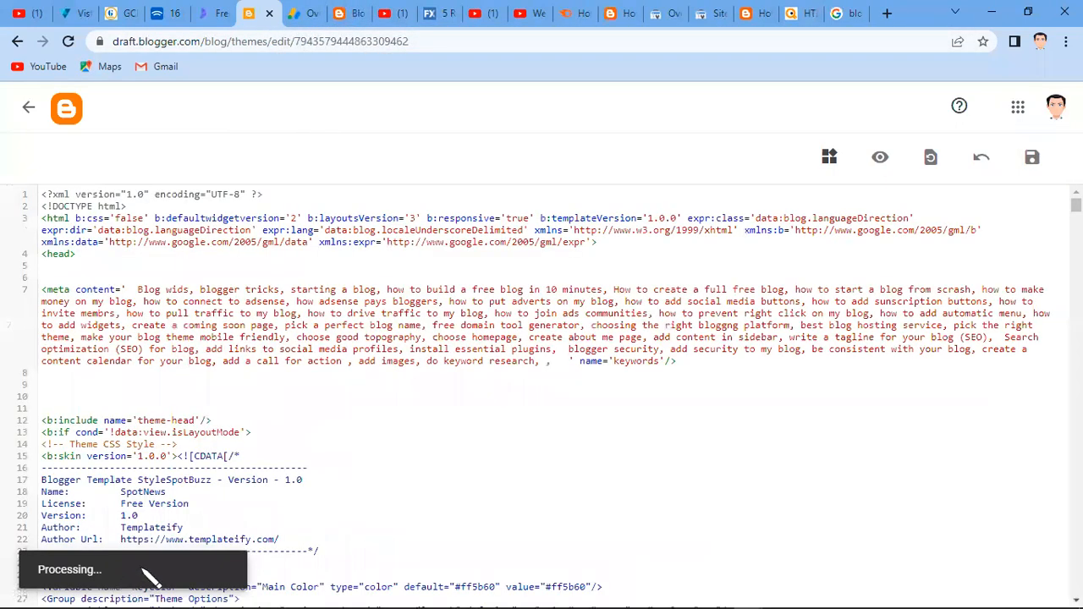
- Verify on the live blog that the green WhatsApp button labelled 24 opens and closes the Blog Wids chat popup
click(339, 14)
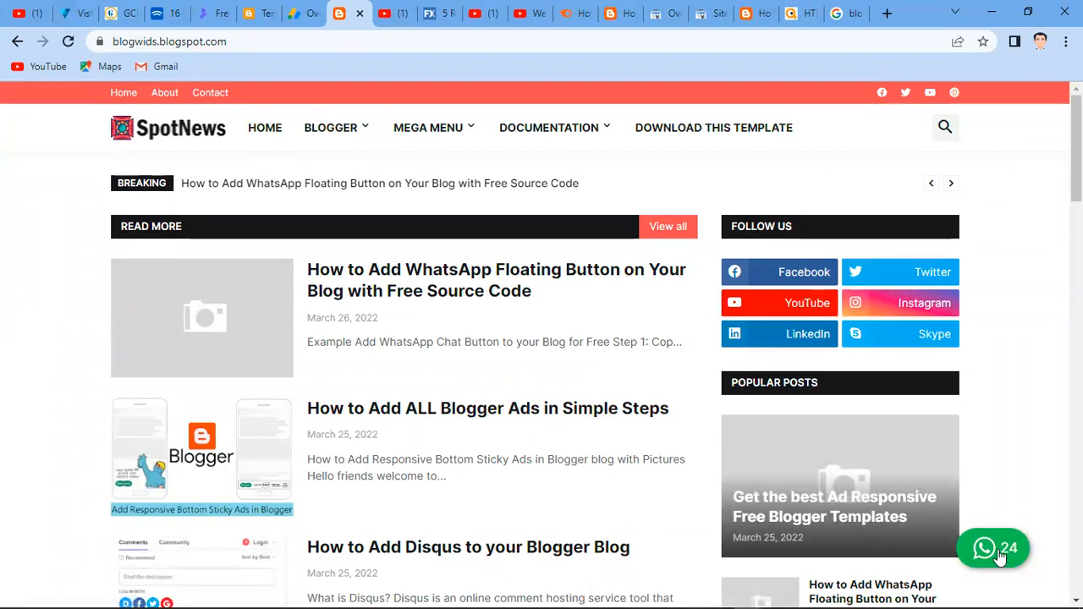
click(991, 548)
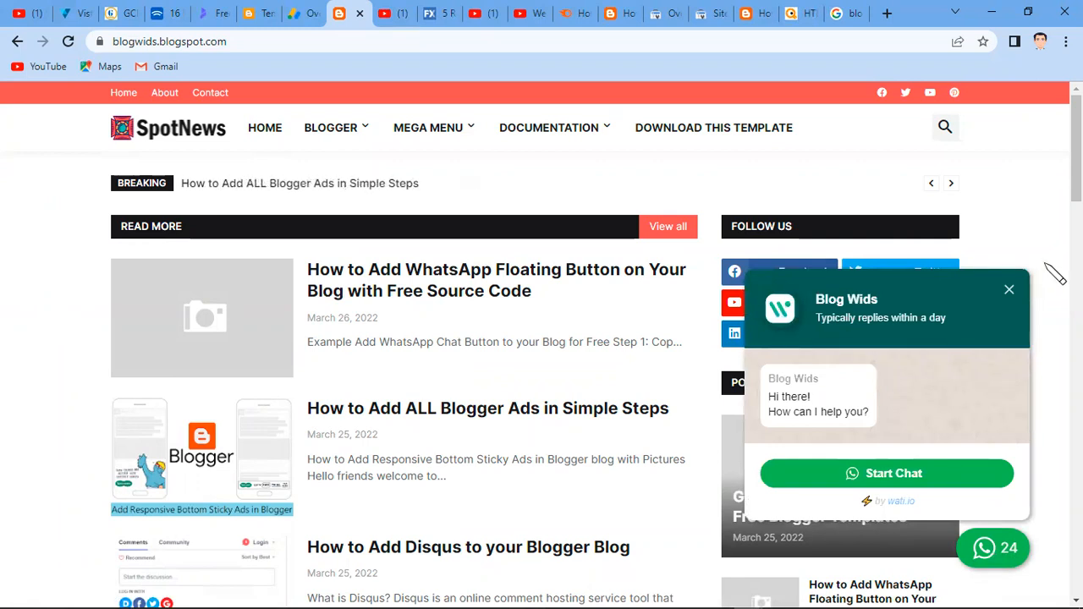
click(1009, 290)
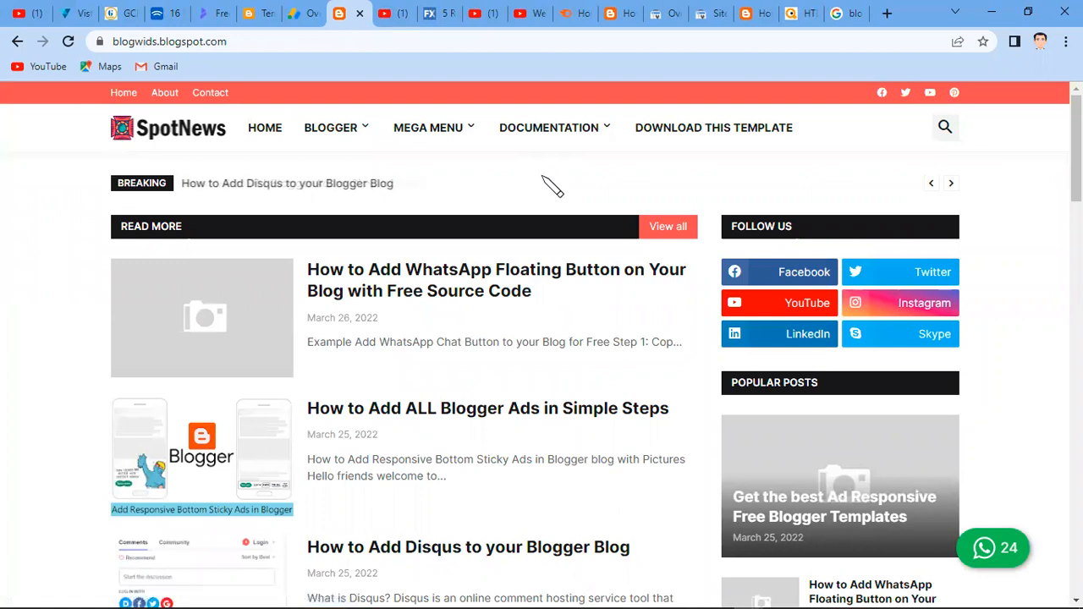
mouse_move(995, 105)
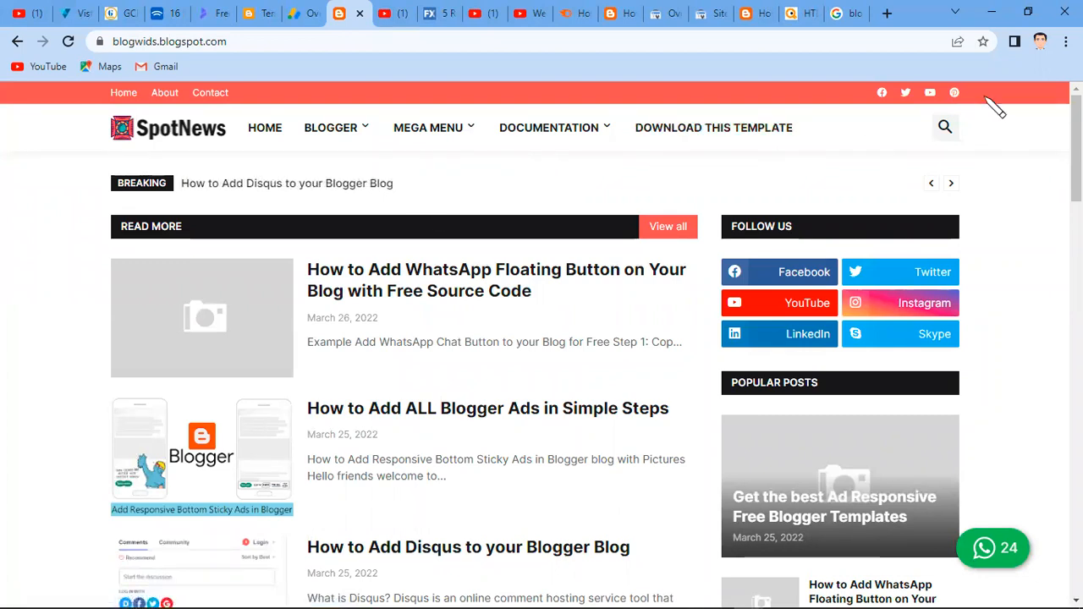